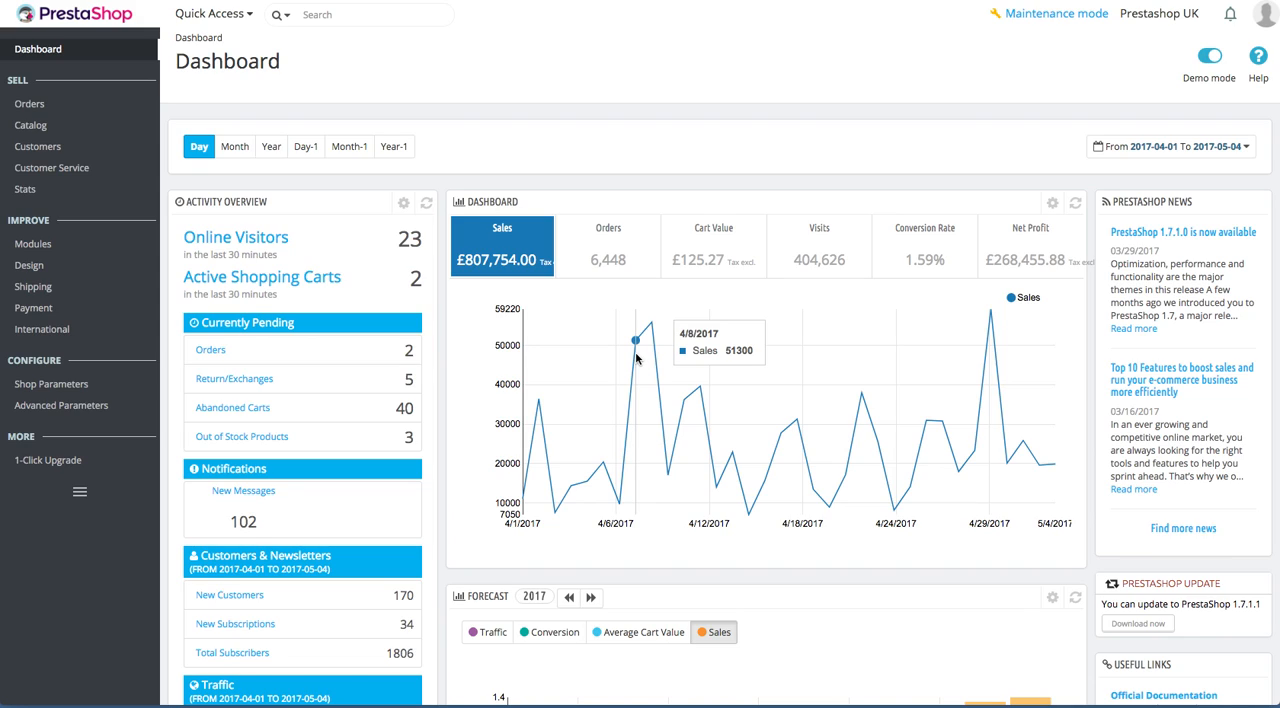
mouse_move(224, 26)
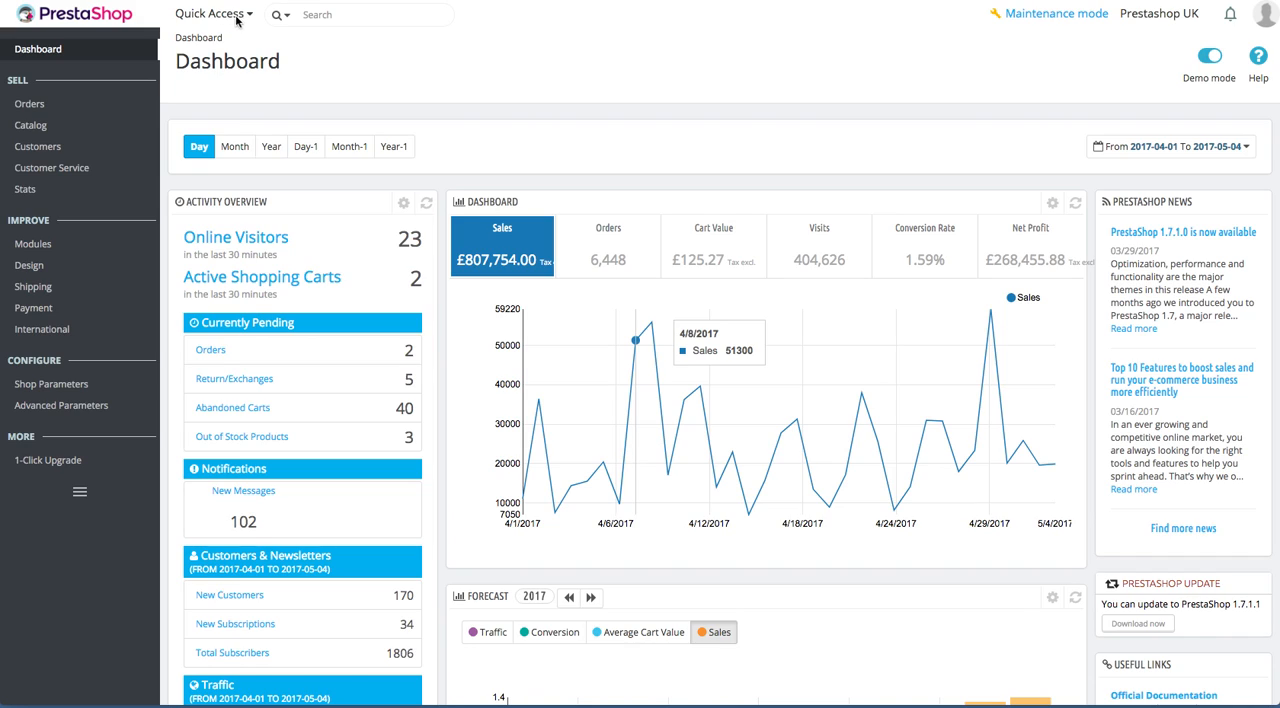
mouse_move(247, 20)
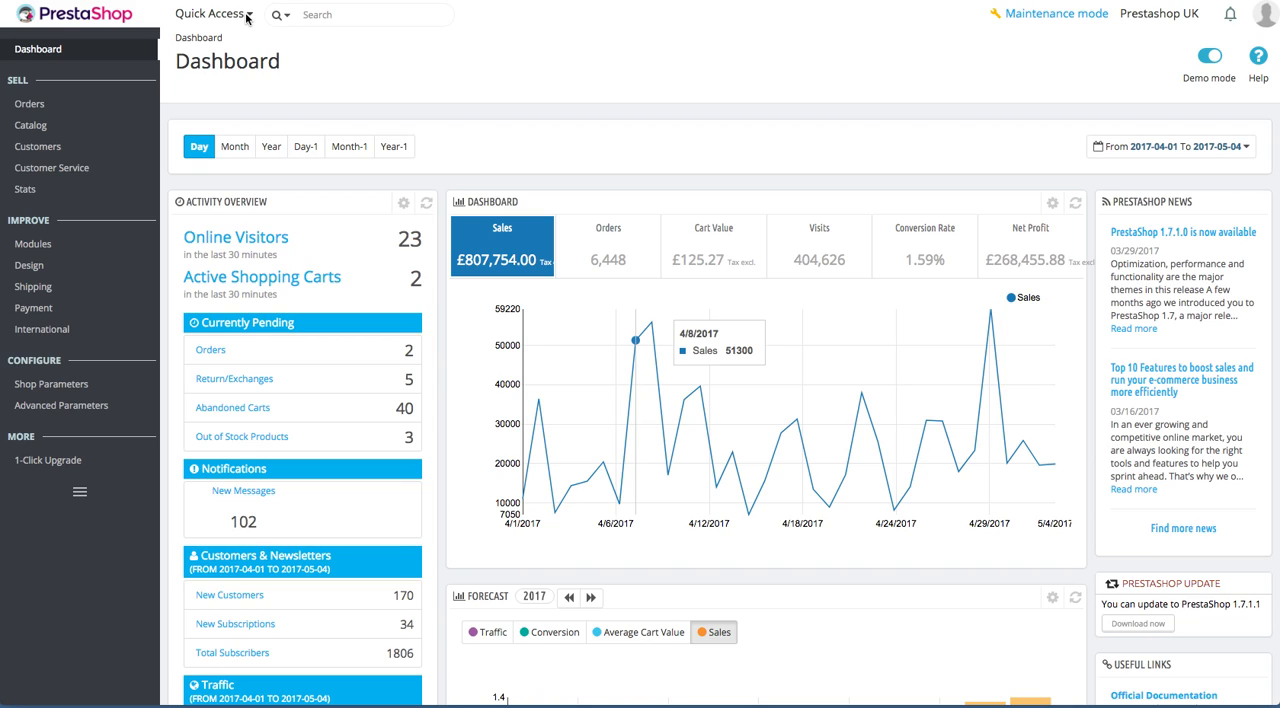
Show the quick access shortcuts, the search scope categories, and the shop name link.
left_click(210, 14)
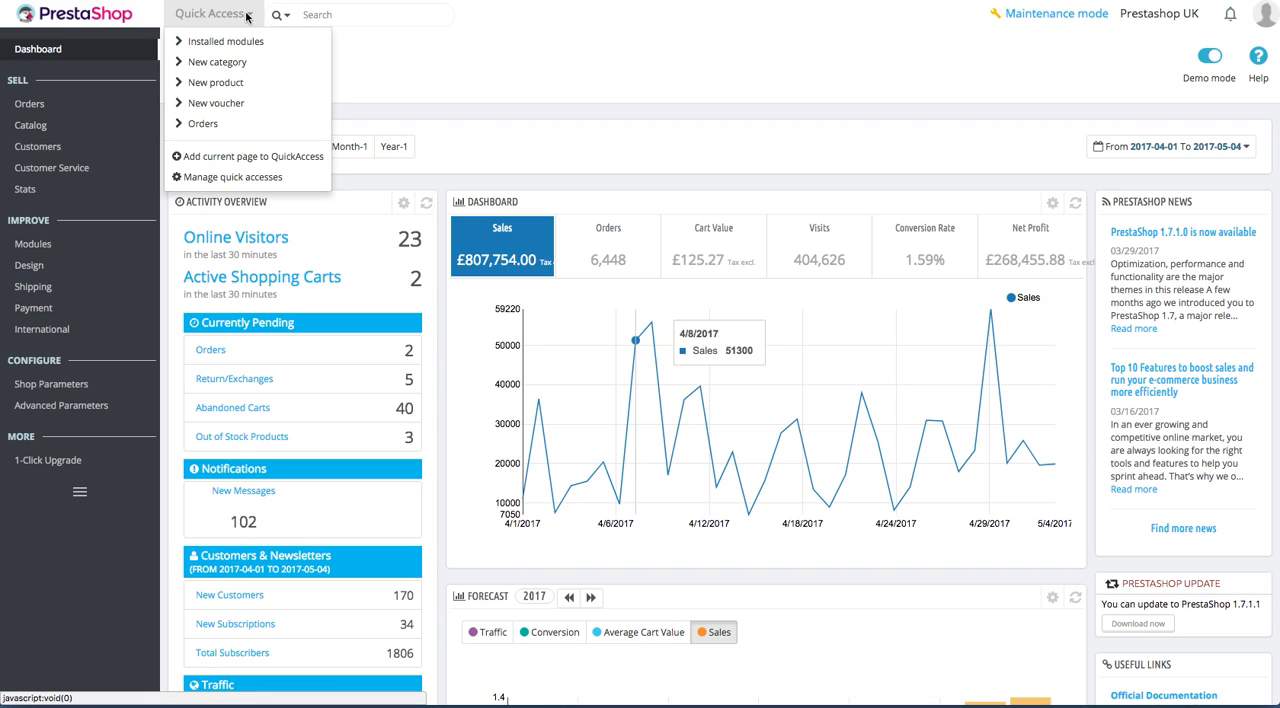
mouse_move(217, 61)
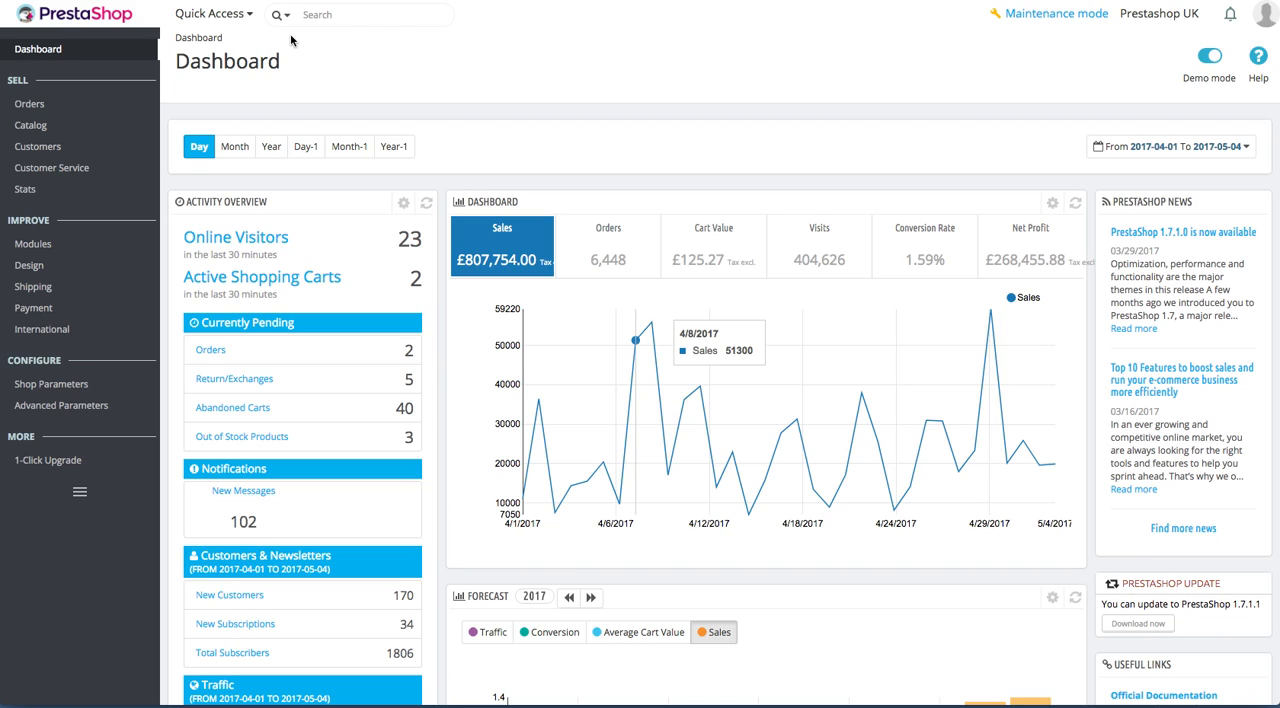
left_click(290, 14)
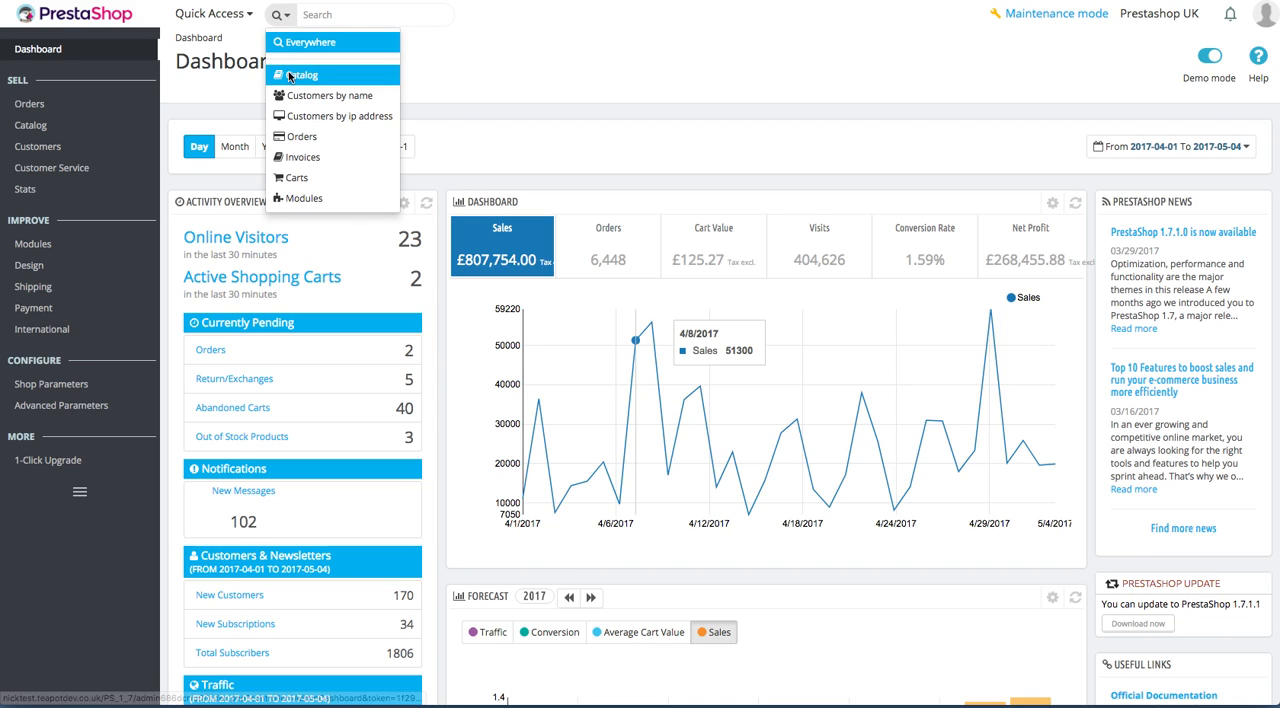
mouse_move(330, 95)
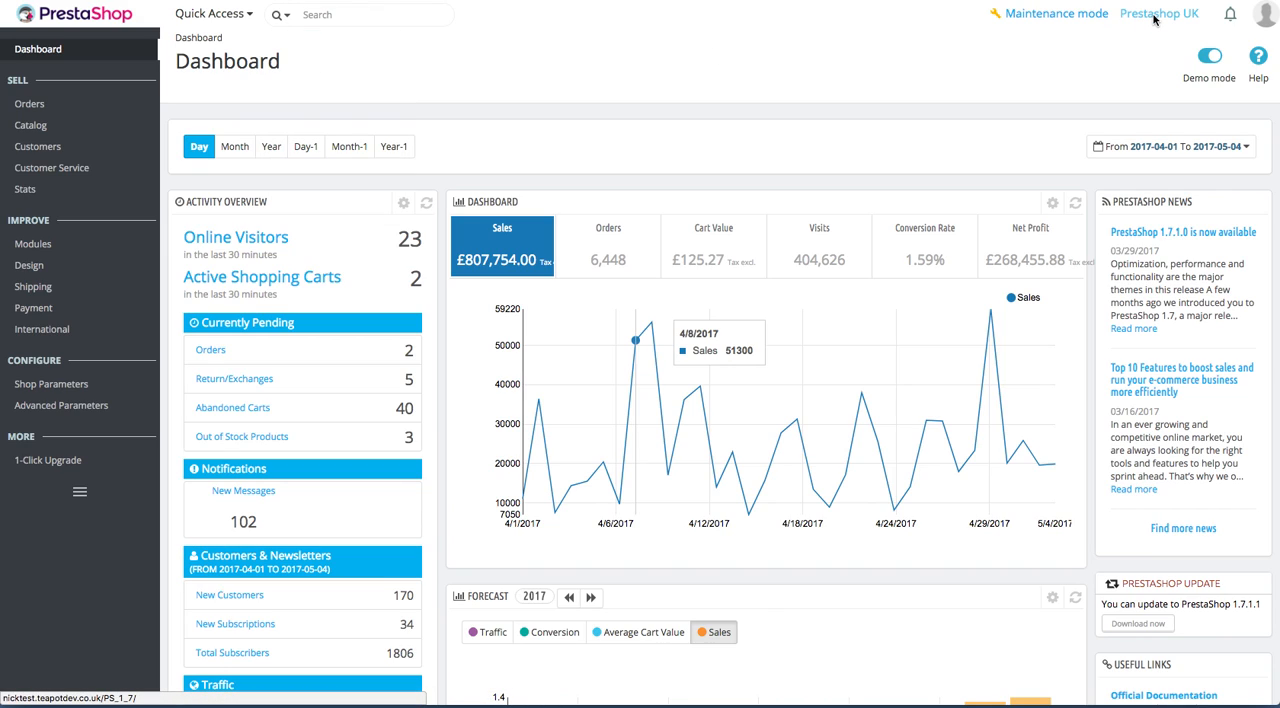
left_click(1158, 13)
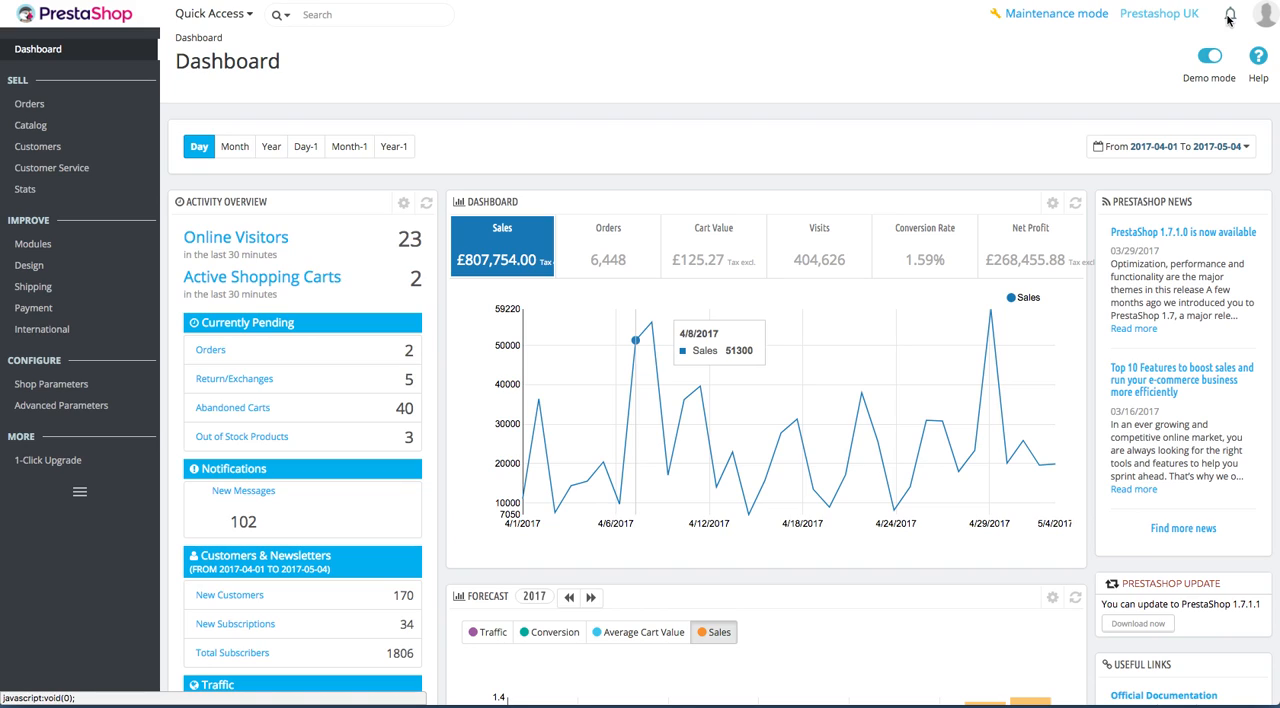
Browse the new customer and message notifications, then show the Test Office account menu.
left_click(1230, 14)
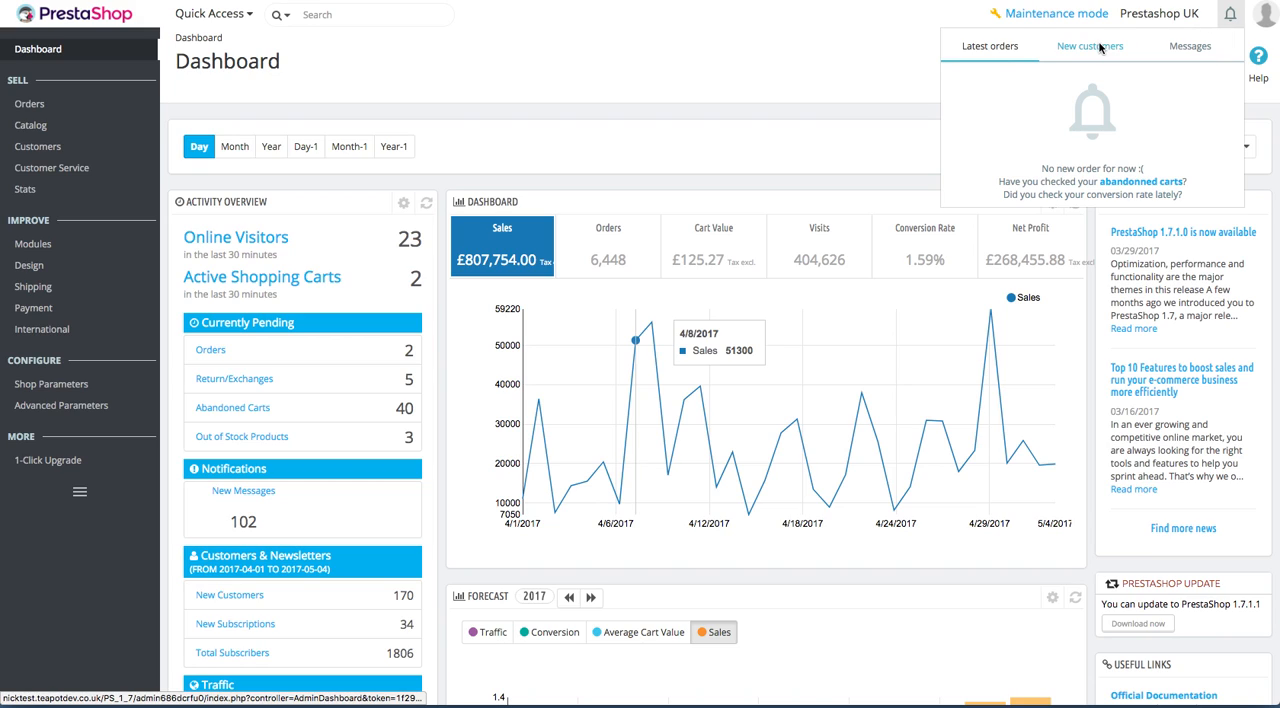
left_click(1090, 46)
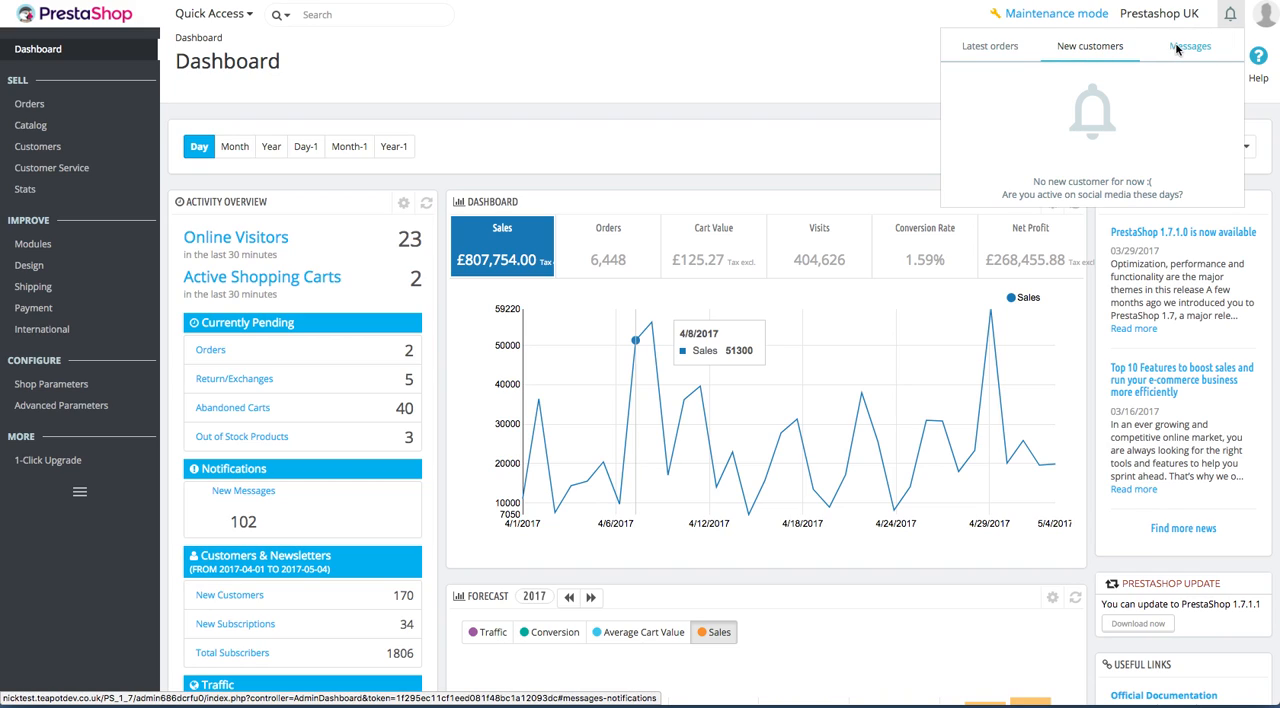
left_click(1190, 46)
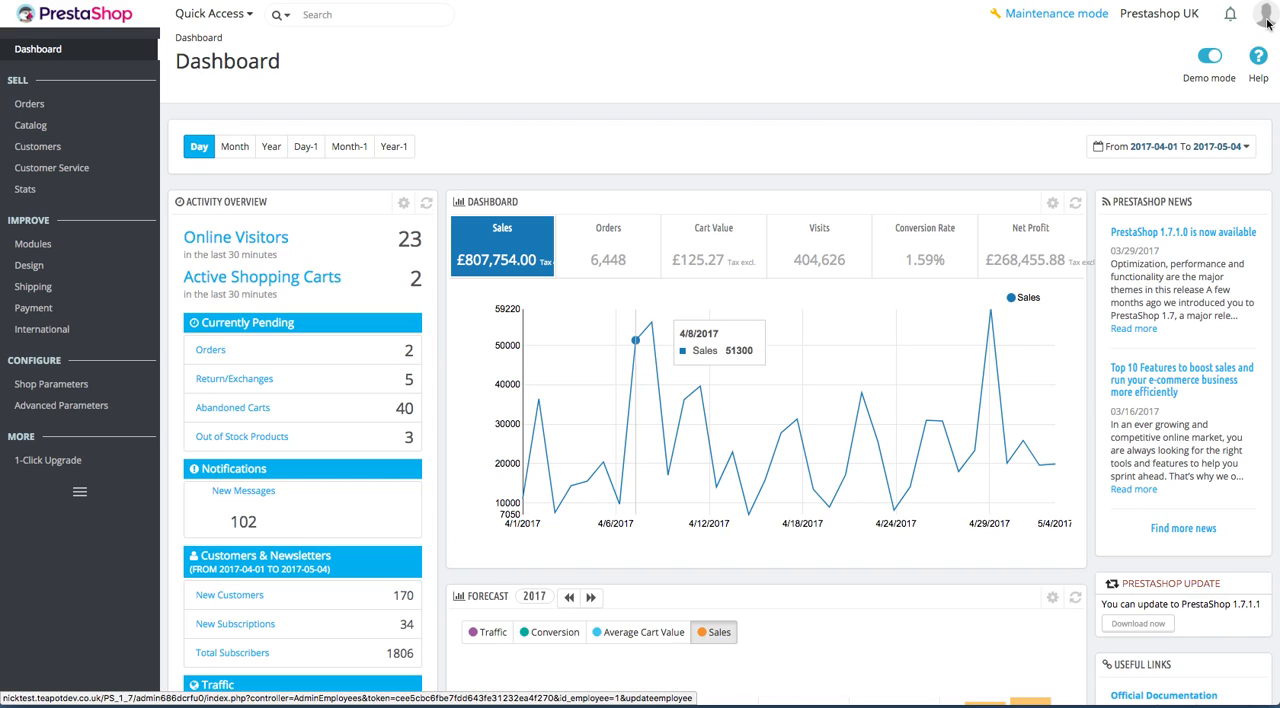
left_click(1266, 13)
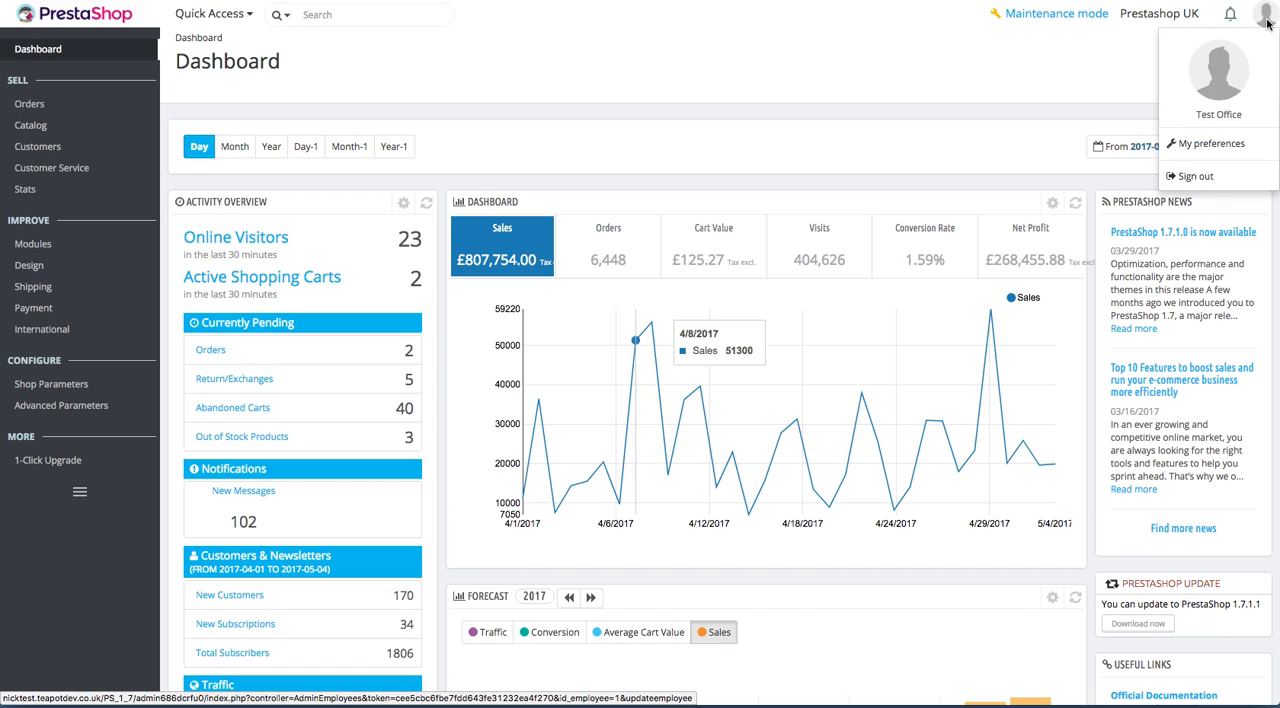
mouse_move(1196, 176)
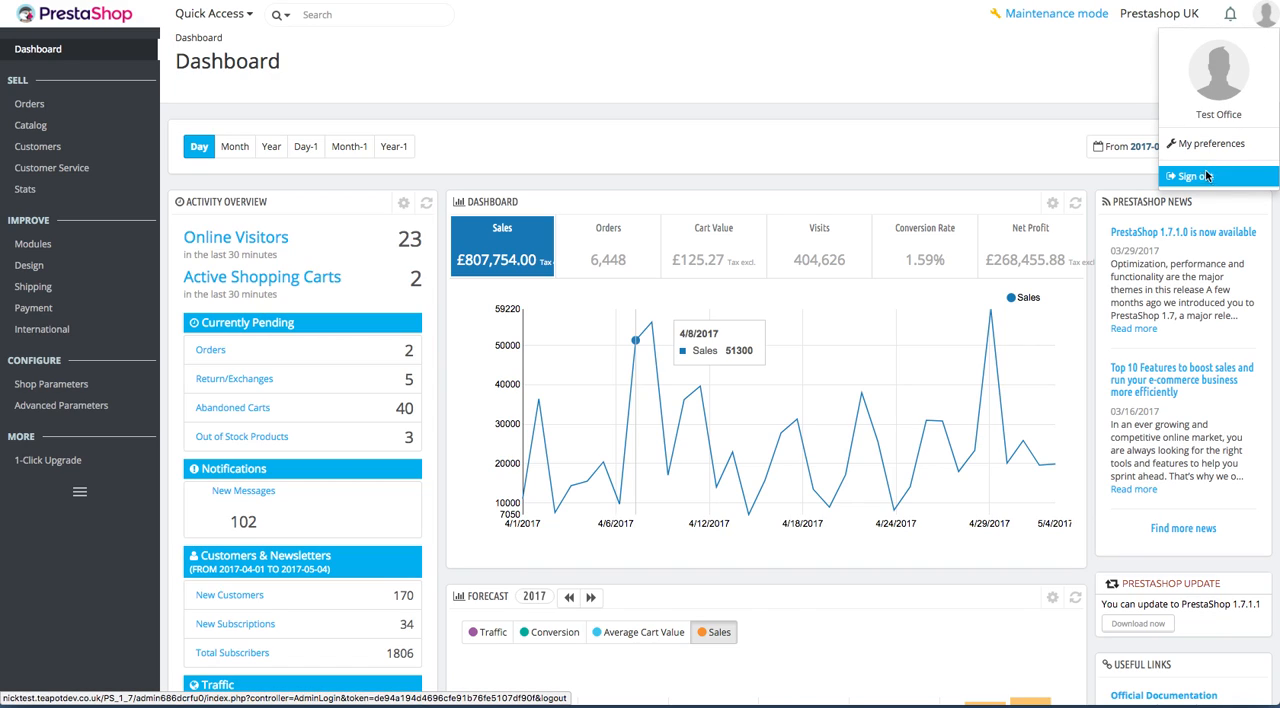
mouse_move(29, 103)
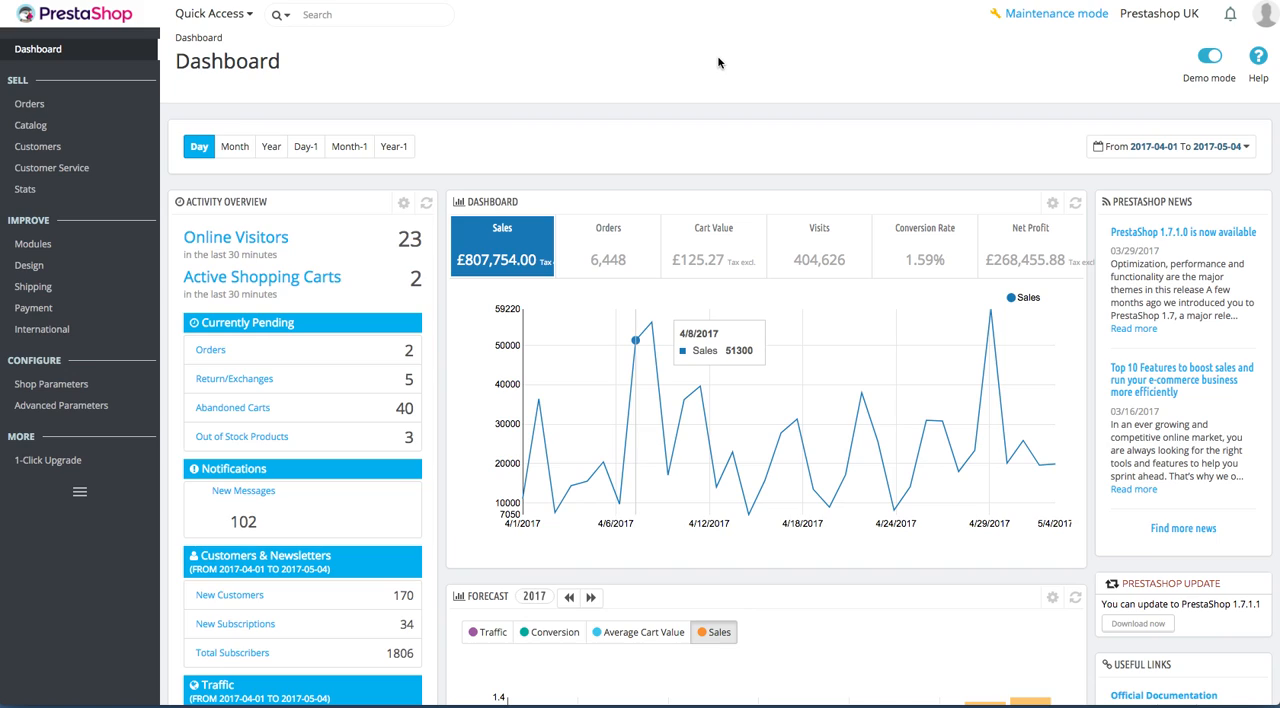
mouse_move(723, 152)
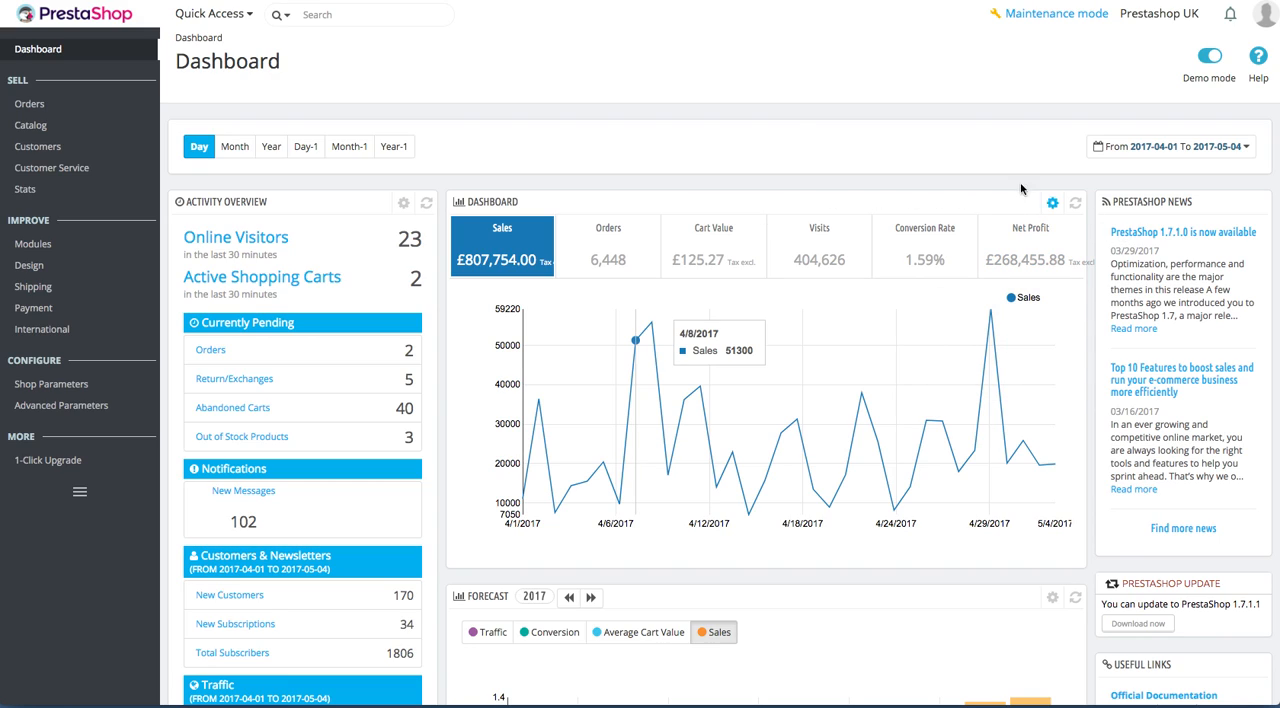
mouse_move(683, 142)
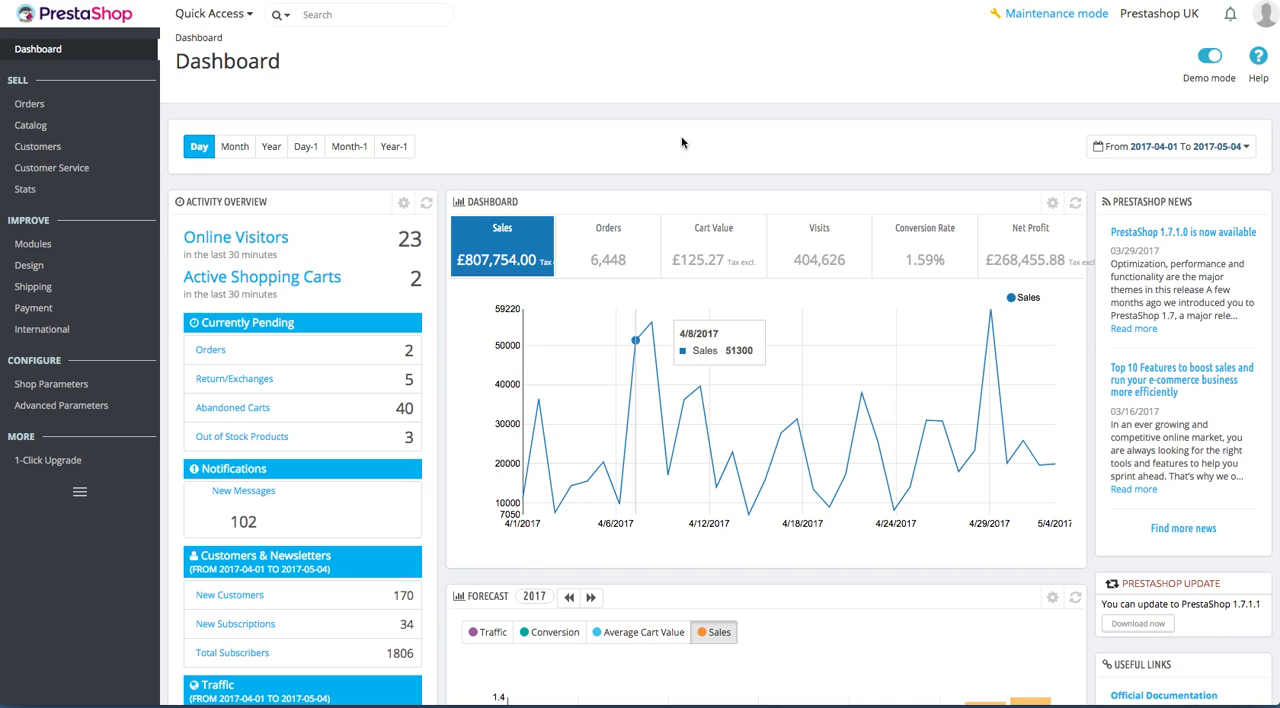
mouse_move(810, 123)
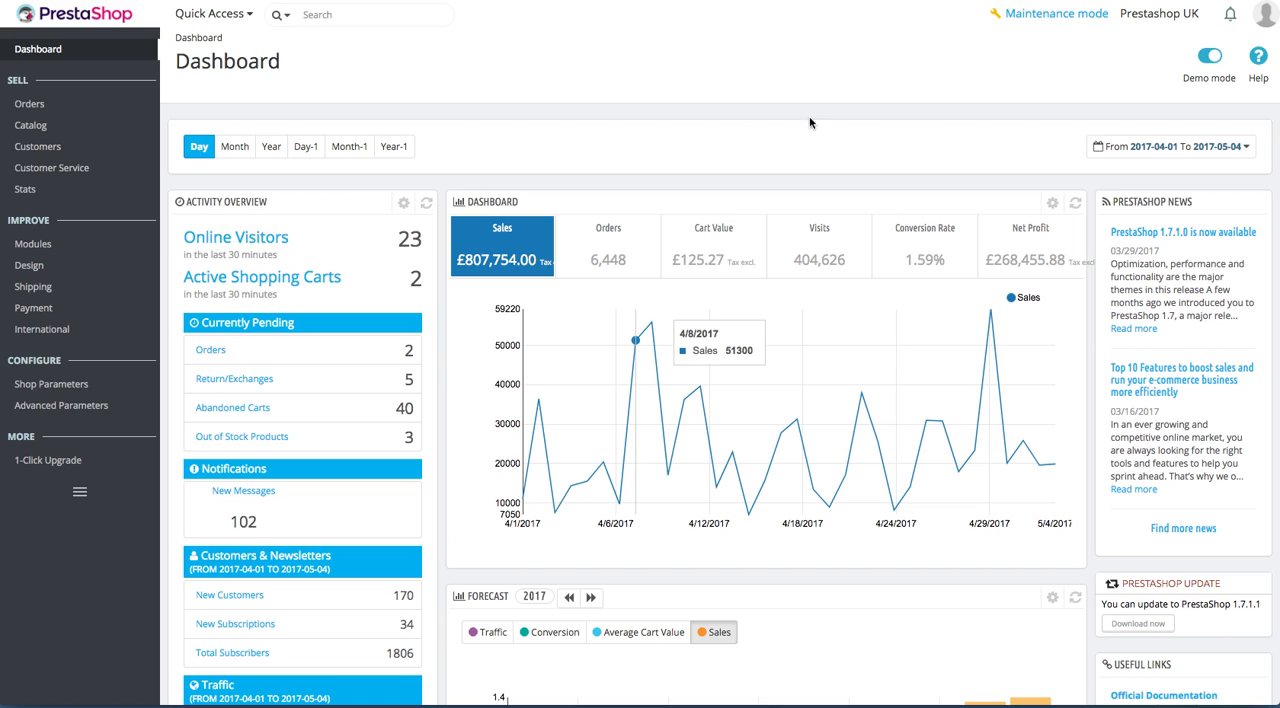
mouse_move(1210, 56)
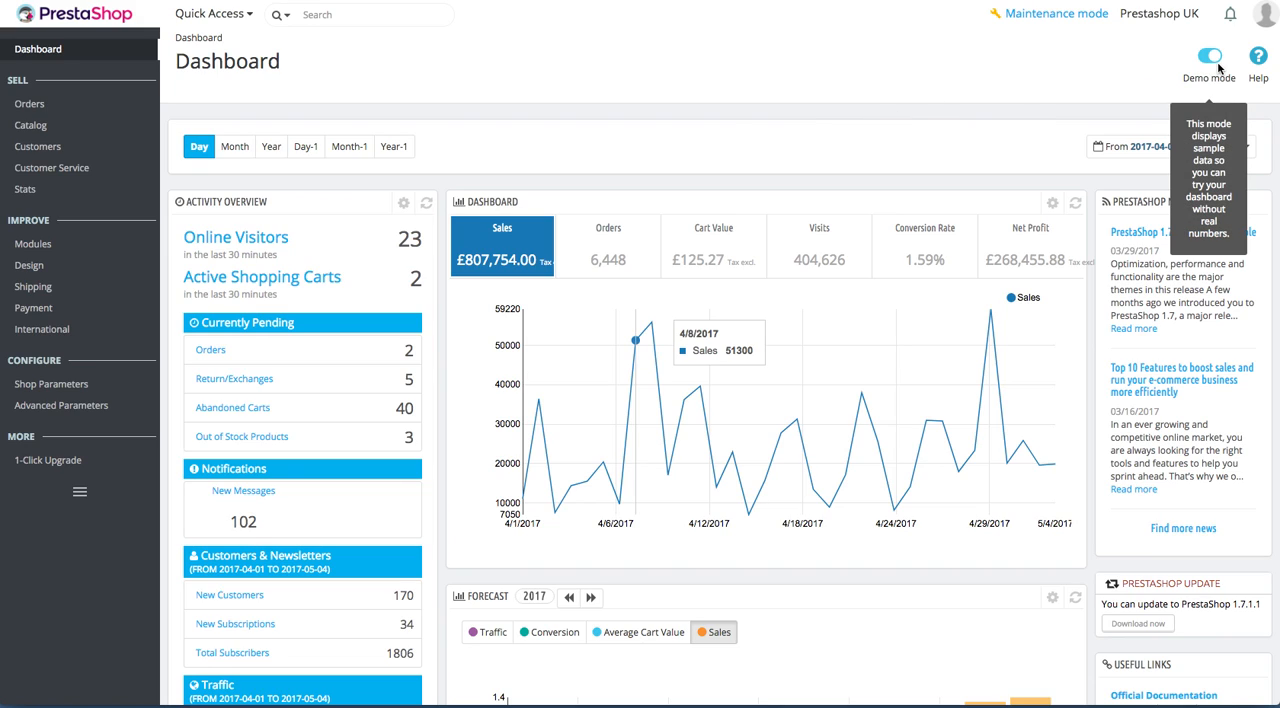
mouse_move(1059, 57)
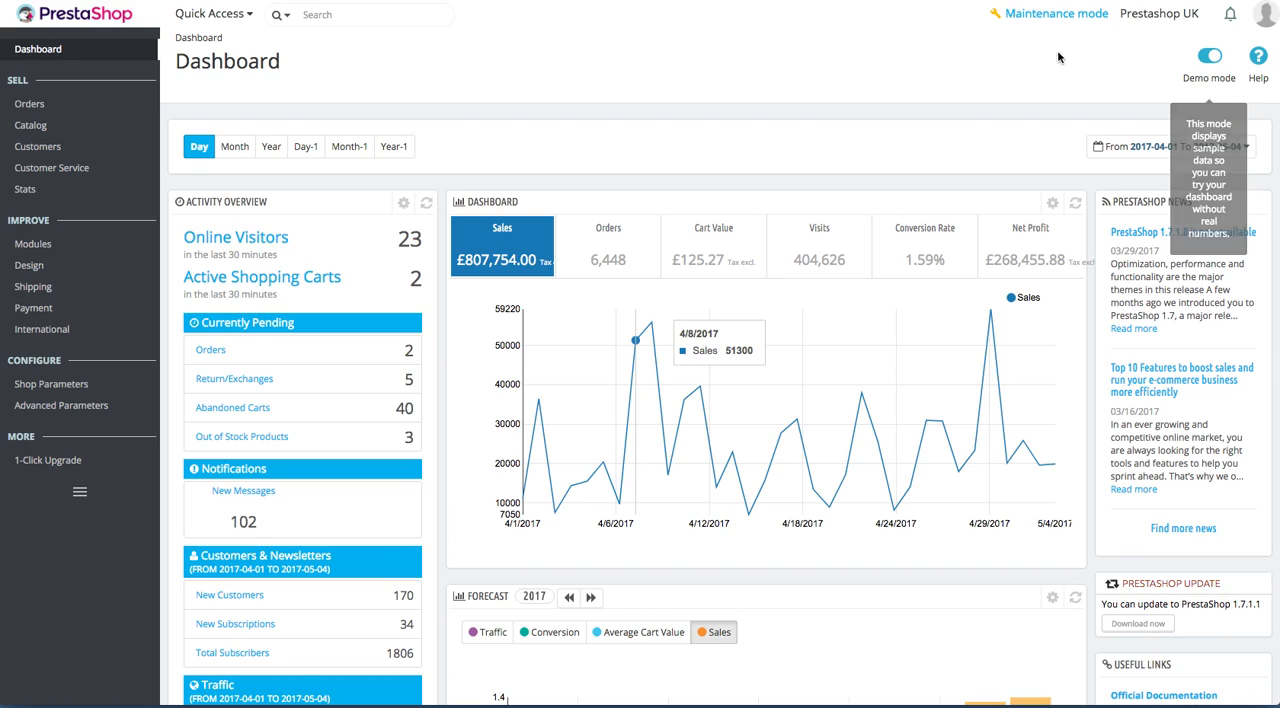
mouse_move(659, 68)
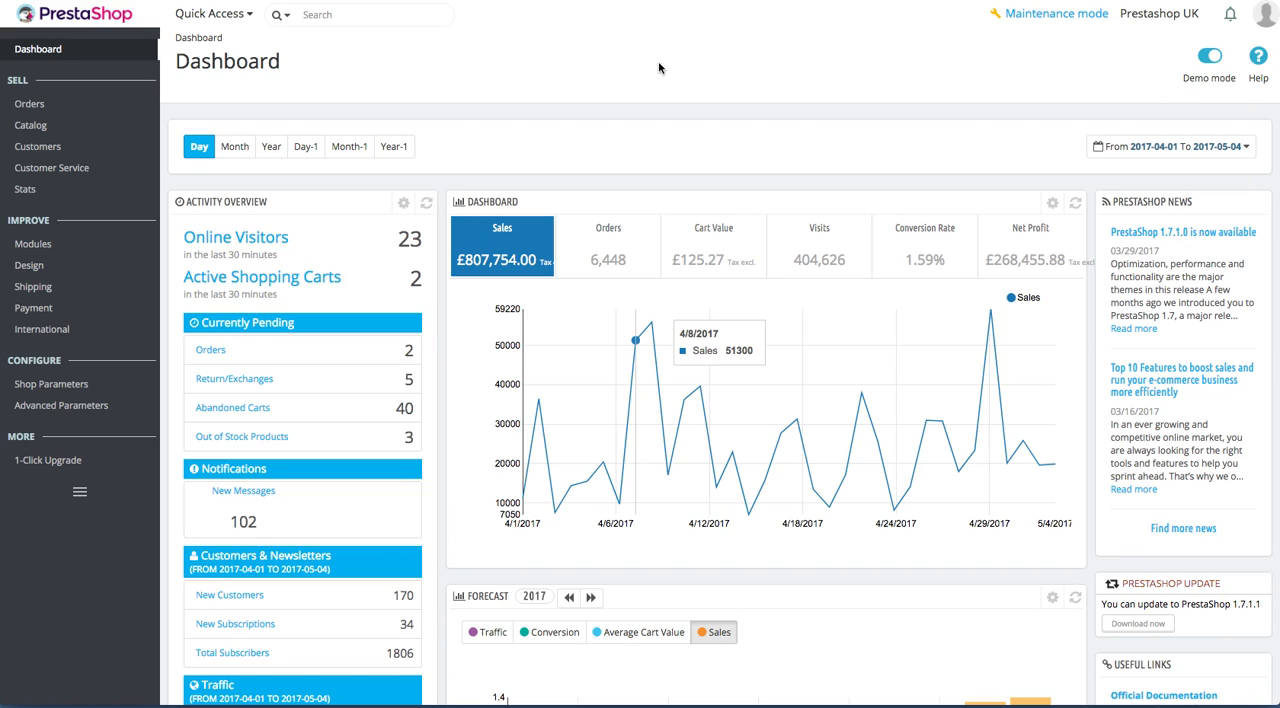
mouse_move(663, 147)
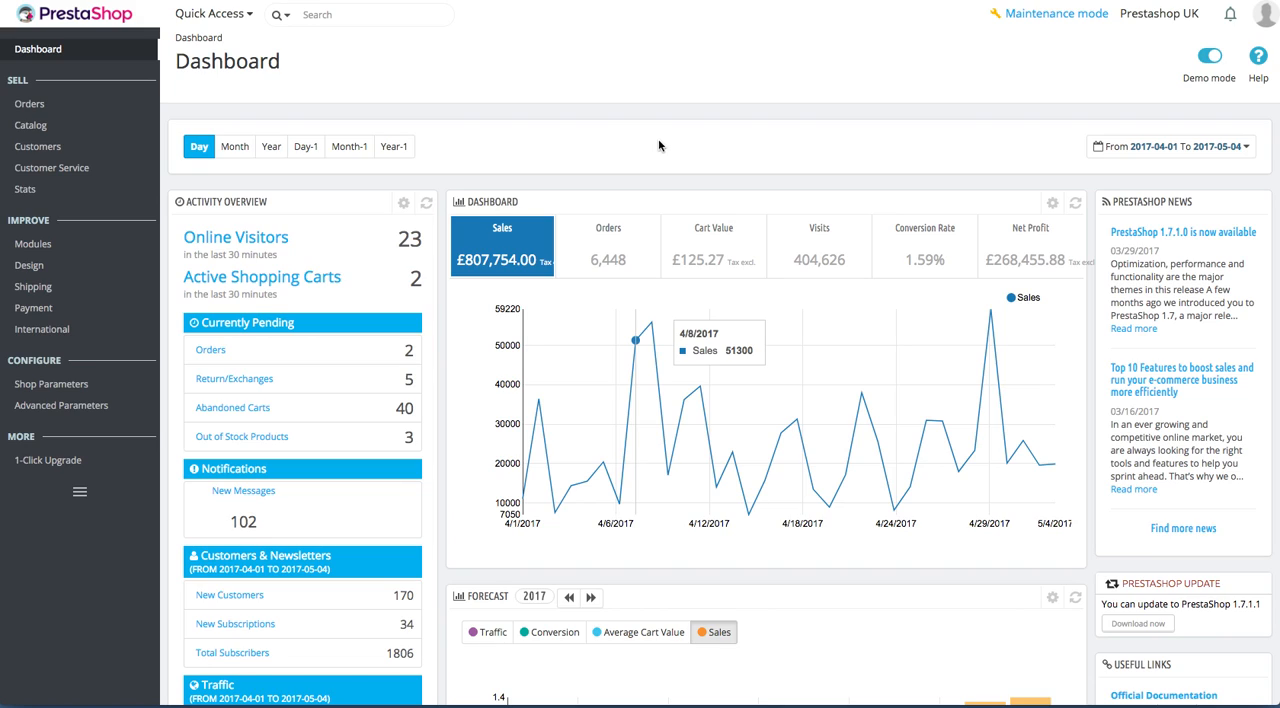
mouse_move(232, 146)
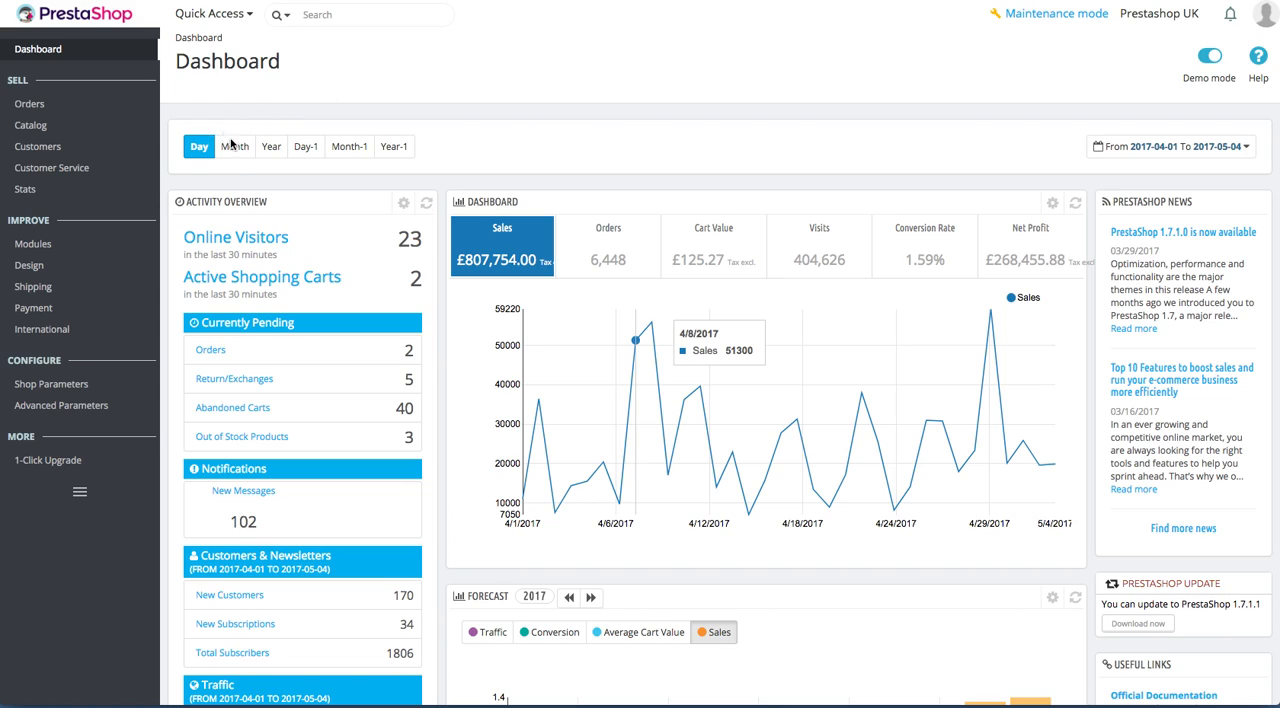
Try the dashboard period presets, then compare 2017-04-01–05-04 against 2017-02-25–03-31.
left_click(271, 146)
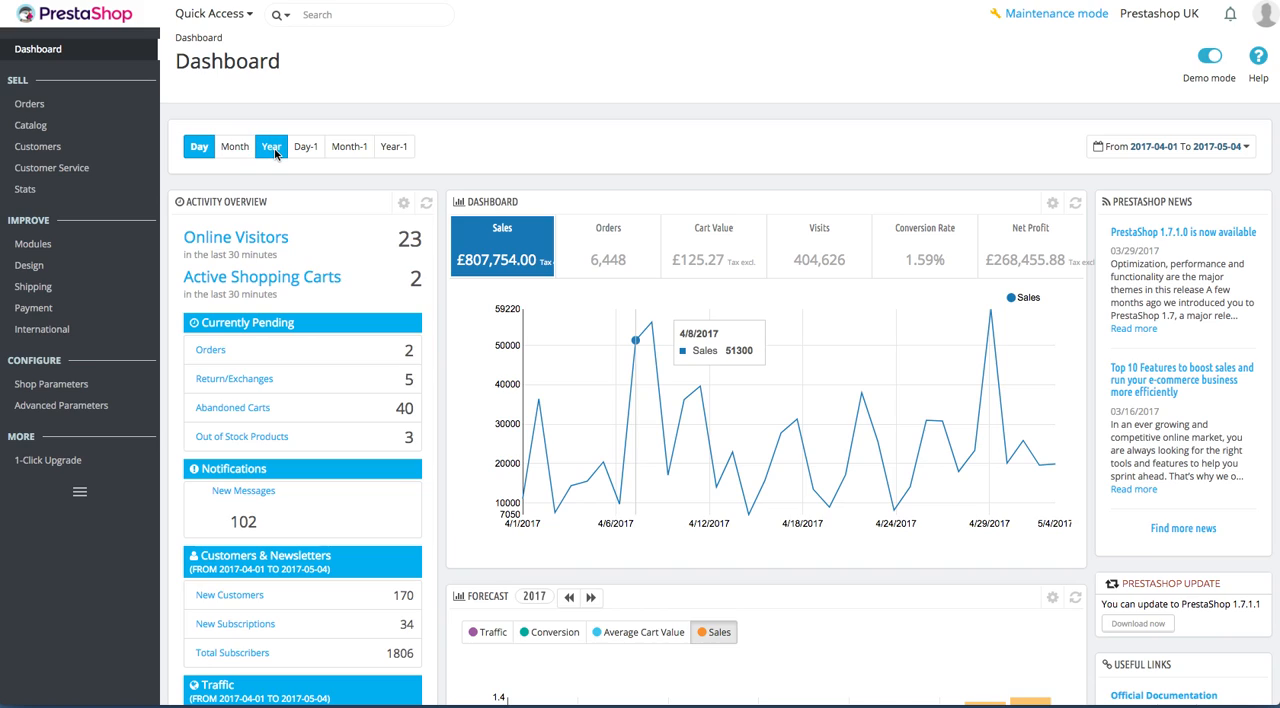
left_click(306, 146)
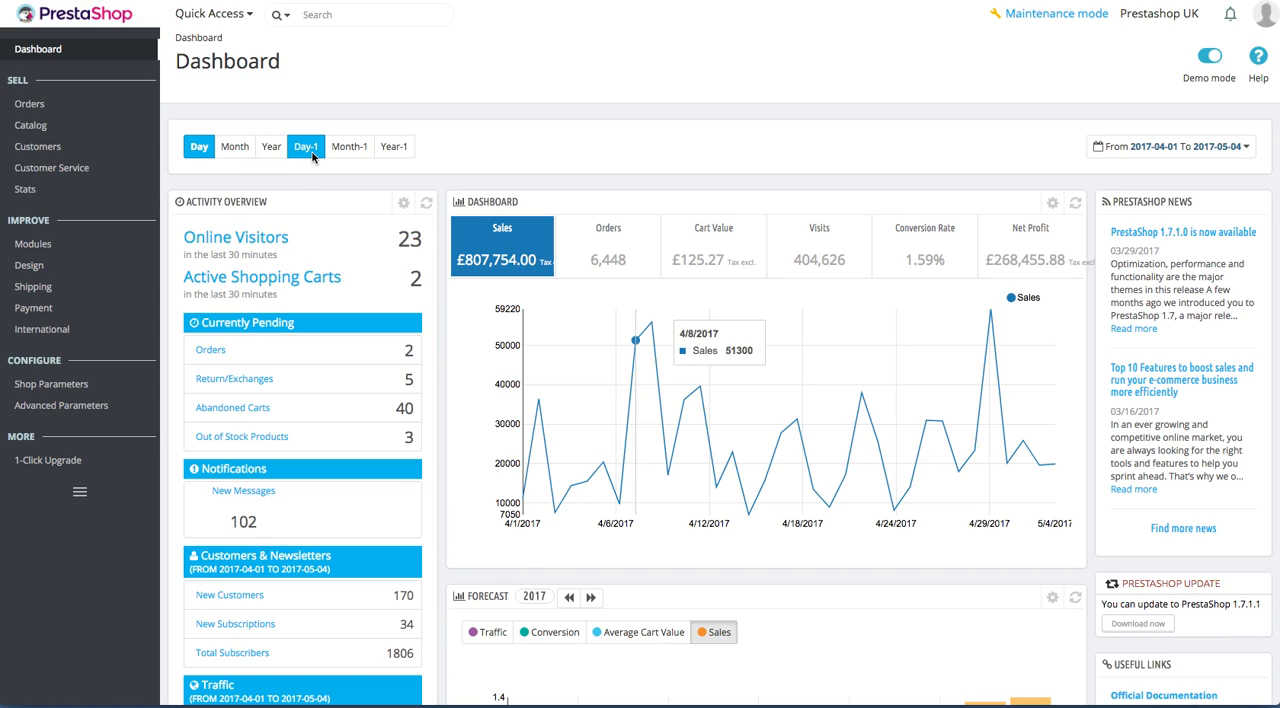
left_click(394, 146)
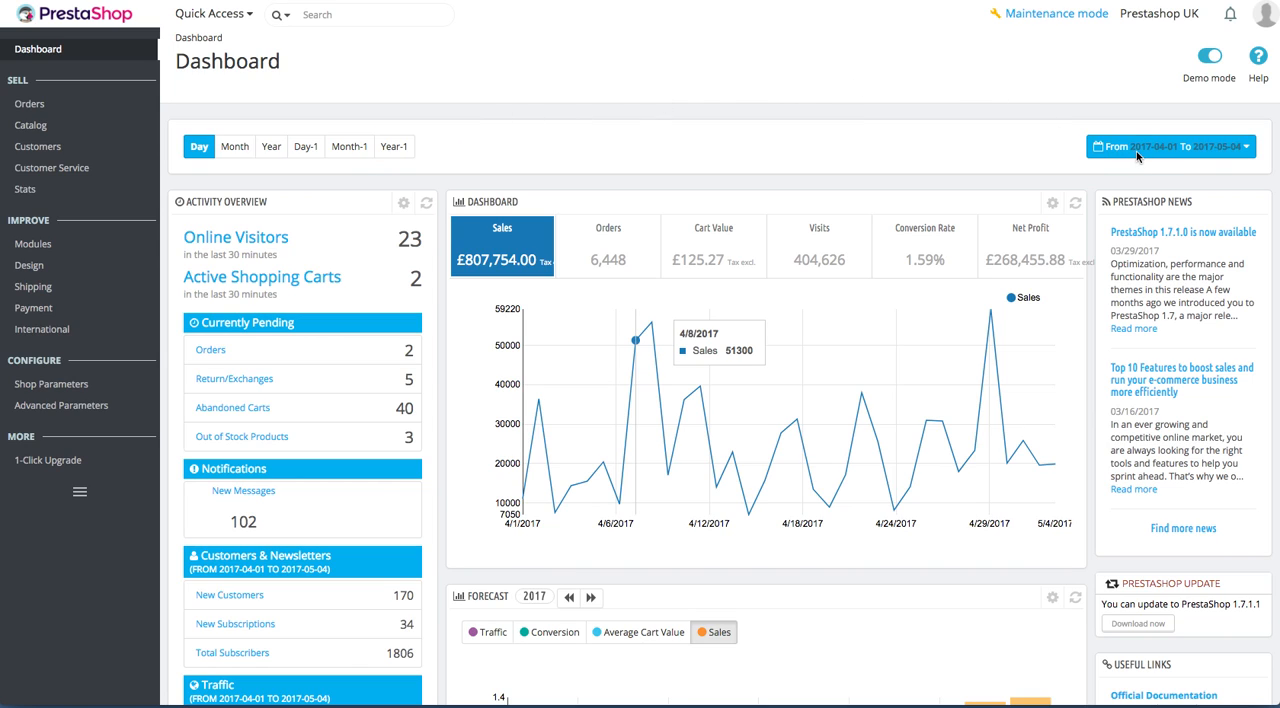
left_click(1170, 146)
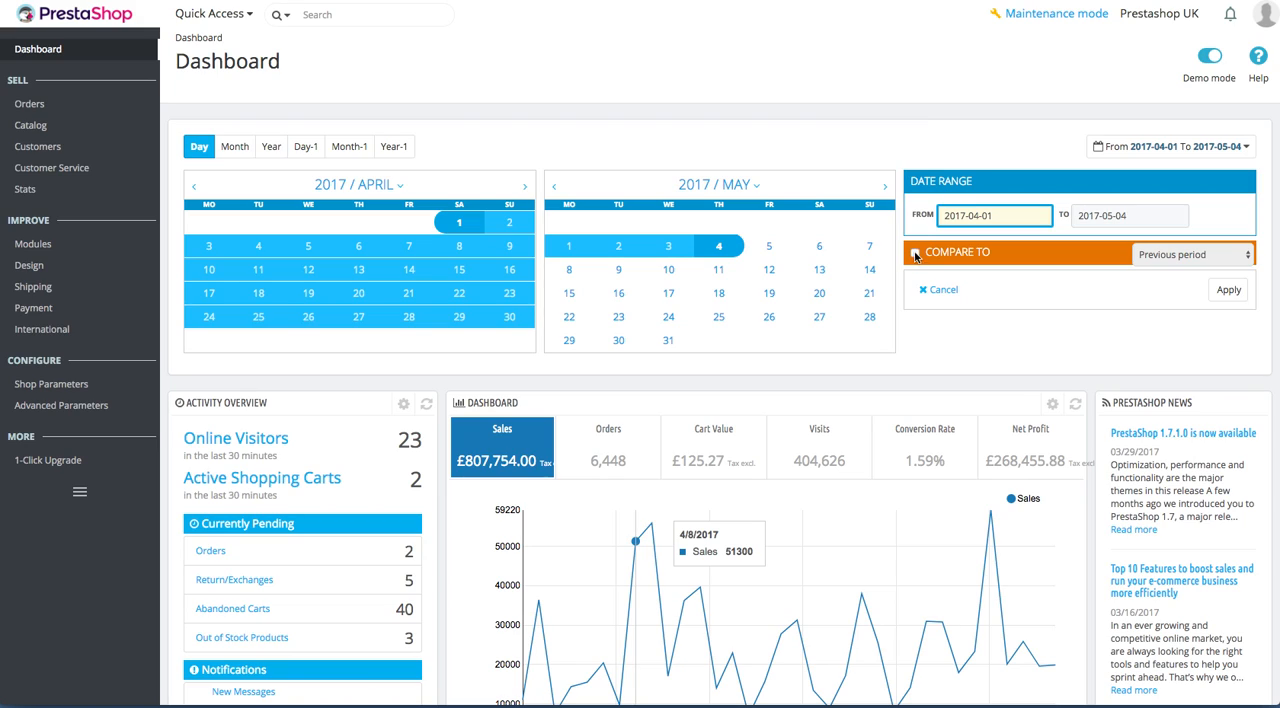
left_click(915, 252)
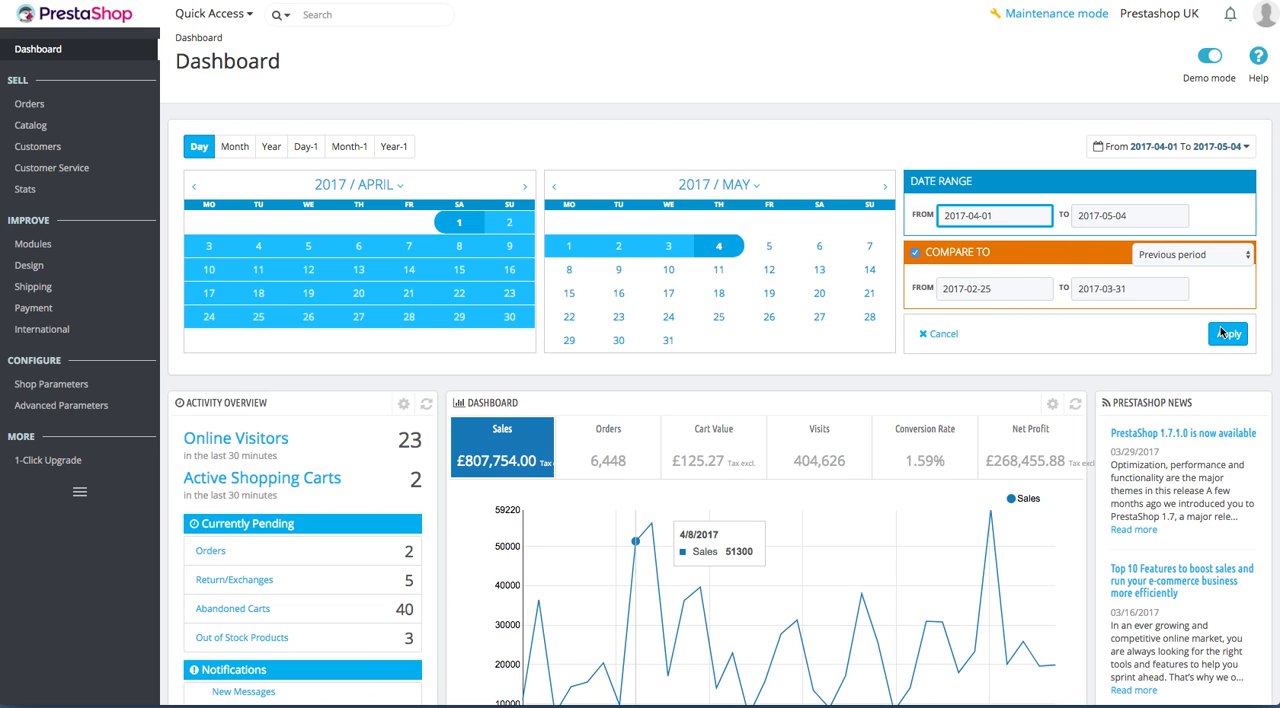
Apply the previous-period comparison to the April–May 2017 dashboard figures.
left_click(1228, 333)
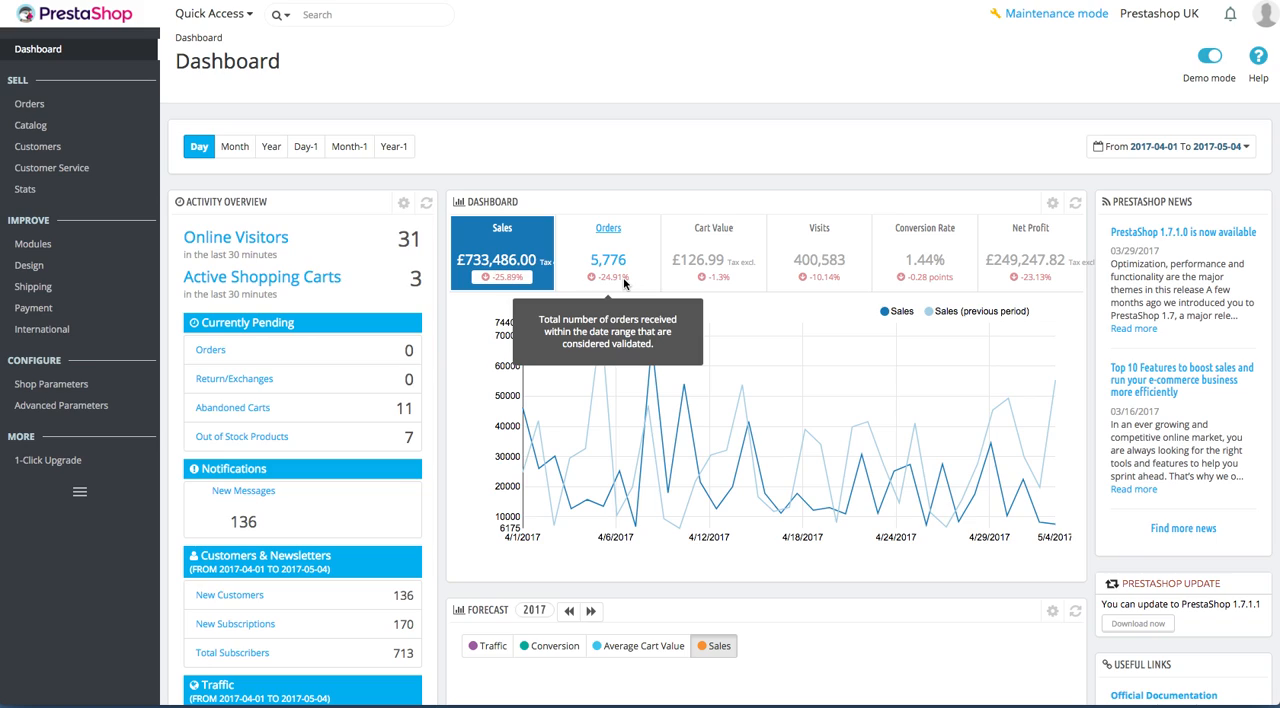
mouse_move(310, 237)
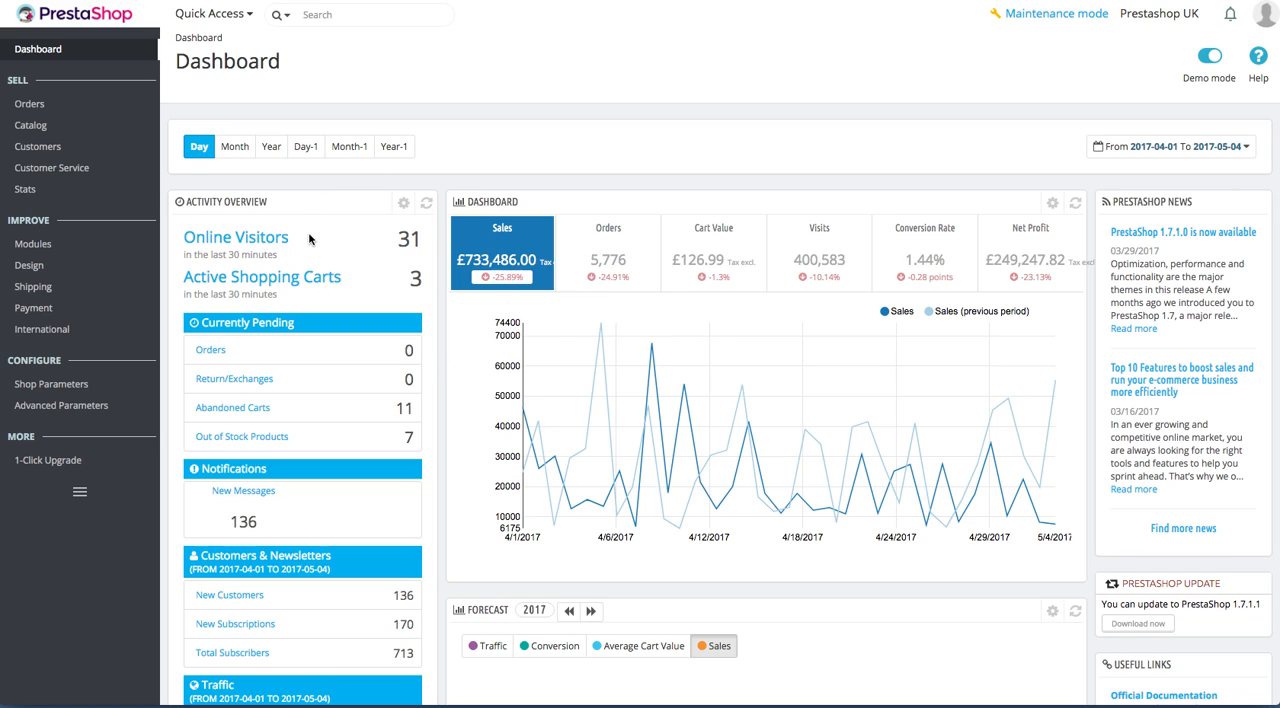
mouse_move(262, 277)
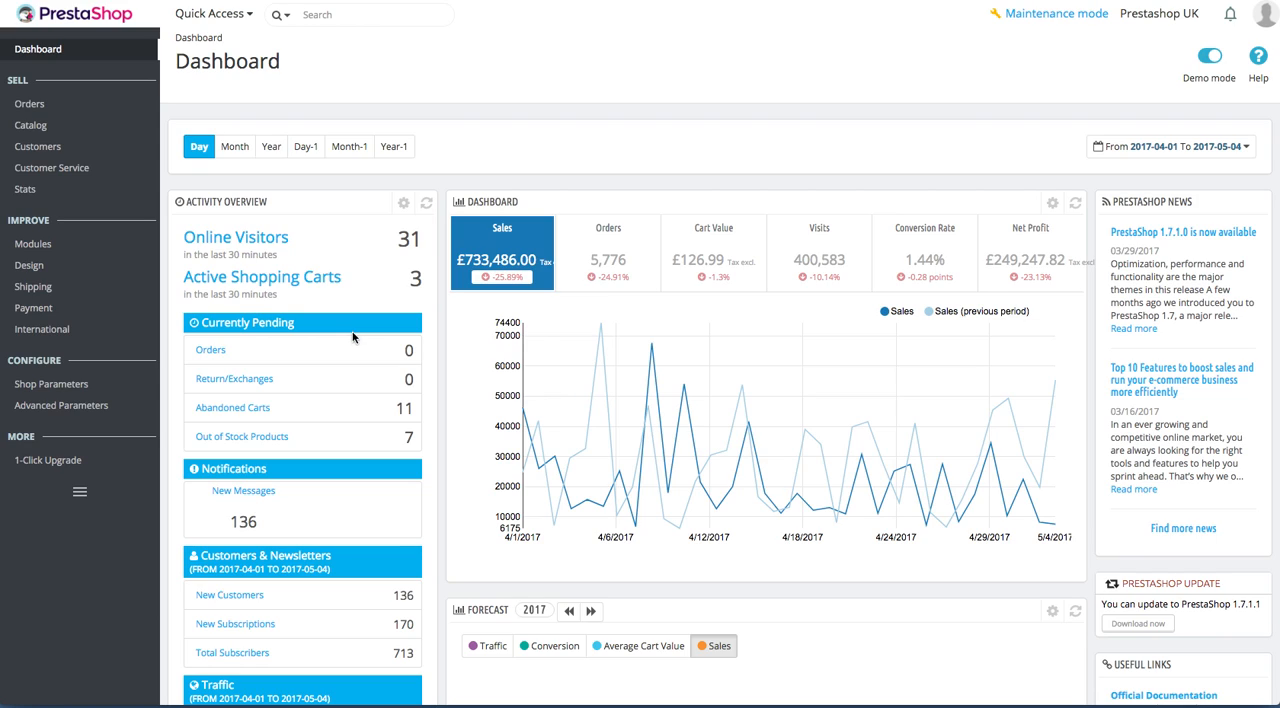
mouse_move(353, 367)
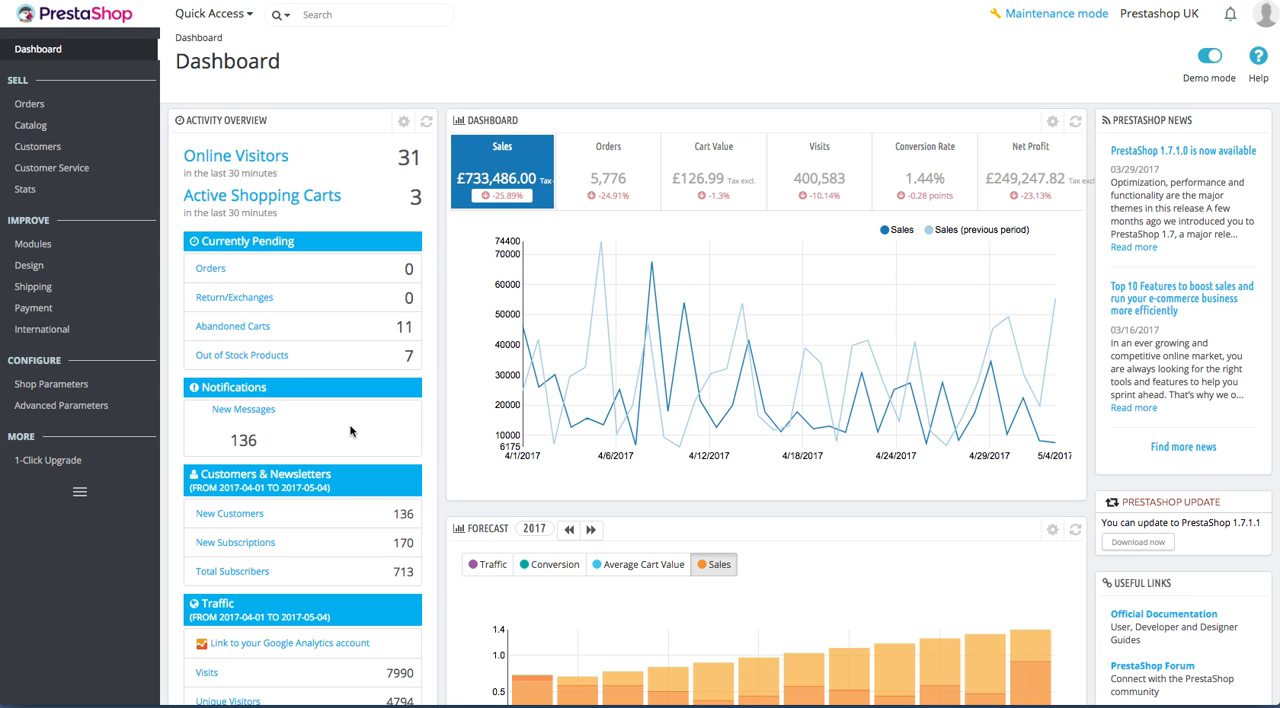
scroll("down", 3)
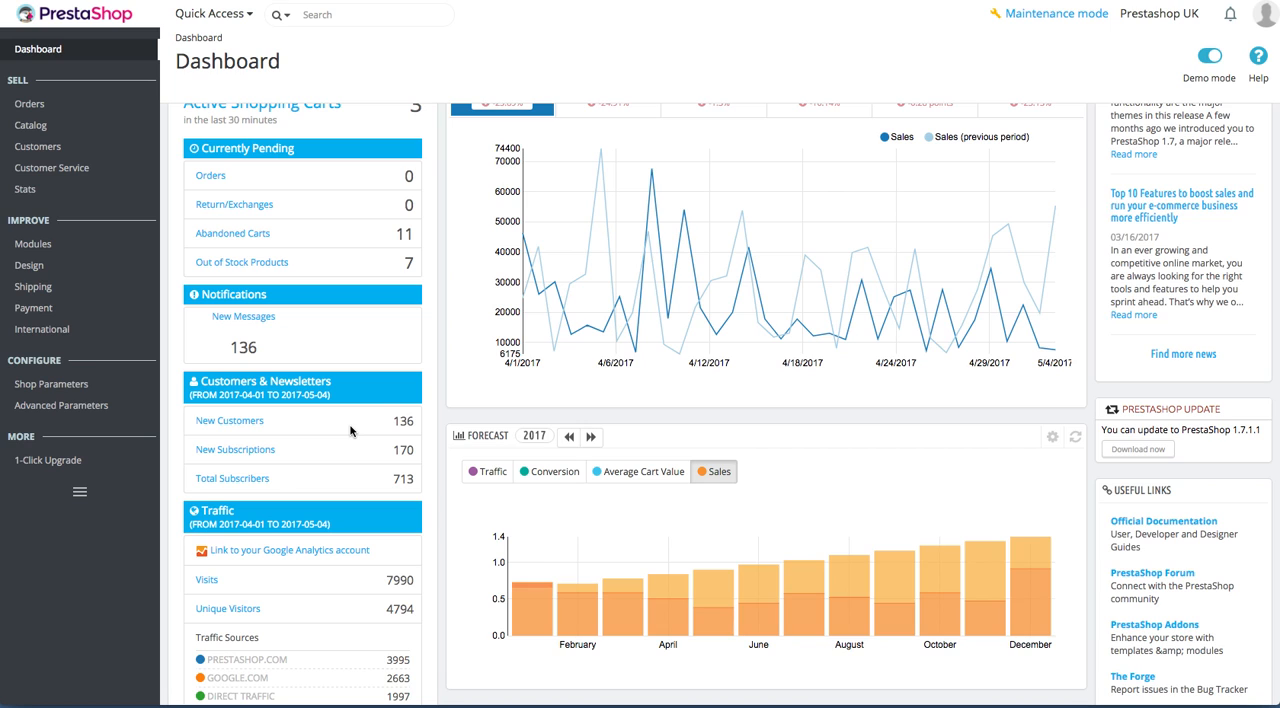
scroll("down", 3)
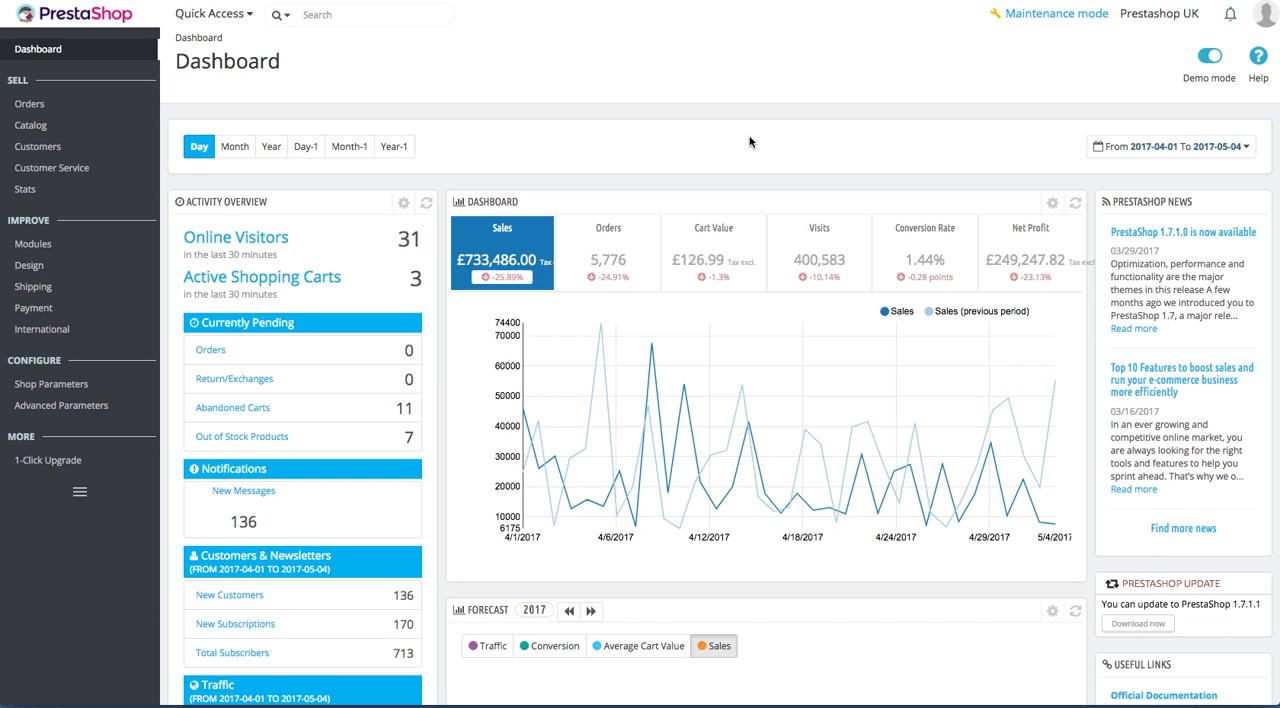
scroll("down", 3)
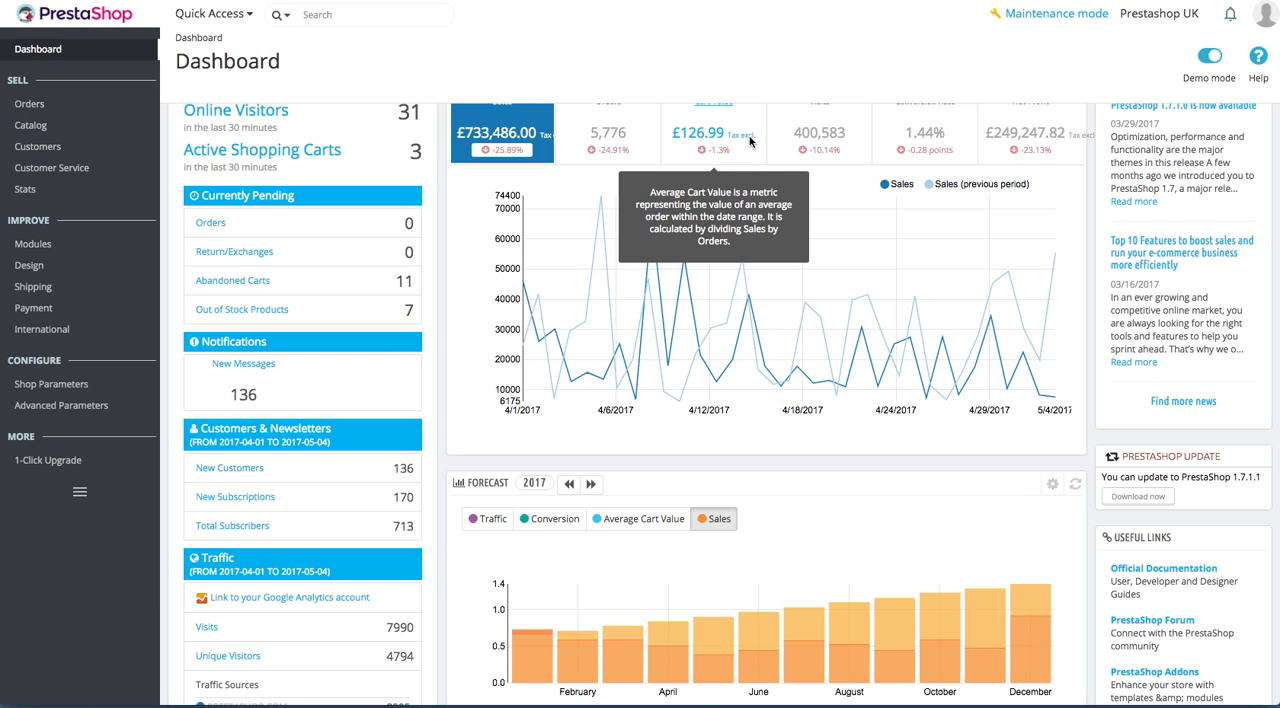
mouse_move(818, 481)
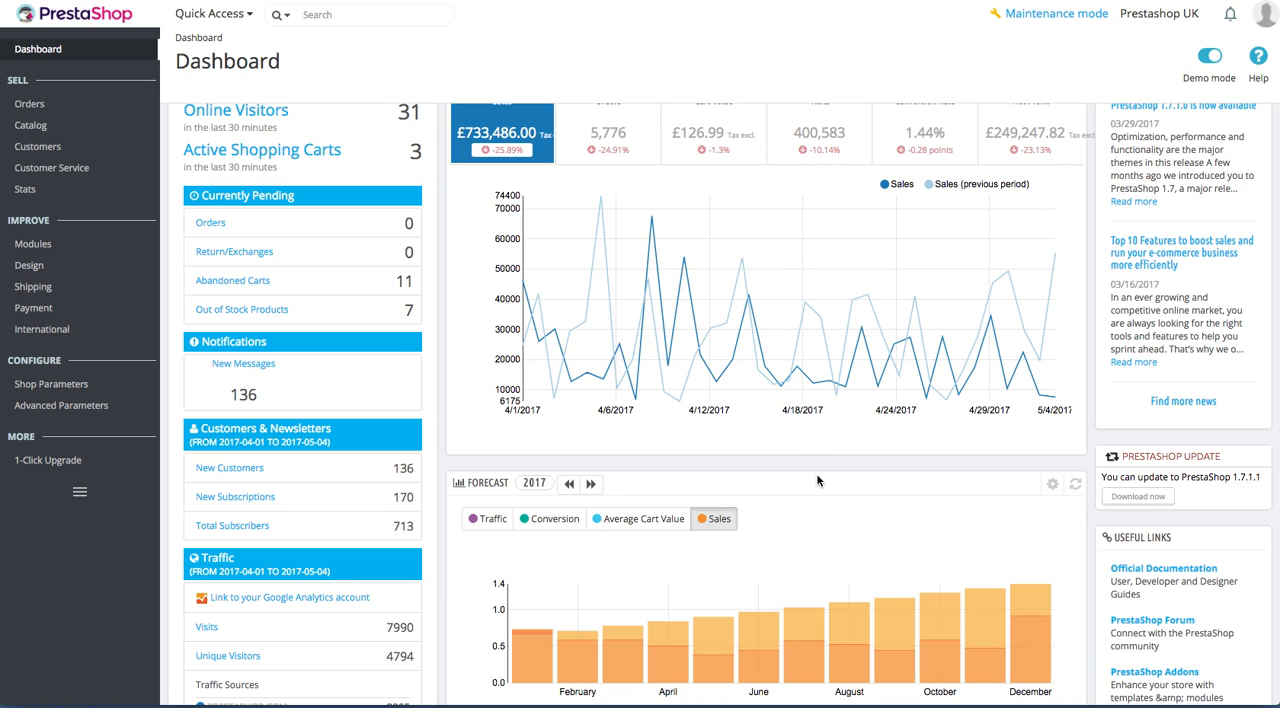
Plot Cart Value, then Conversion Rate against the previous period in the dashboard graph.
scroll("down", 3)
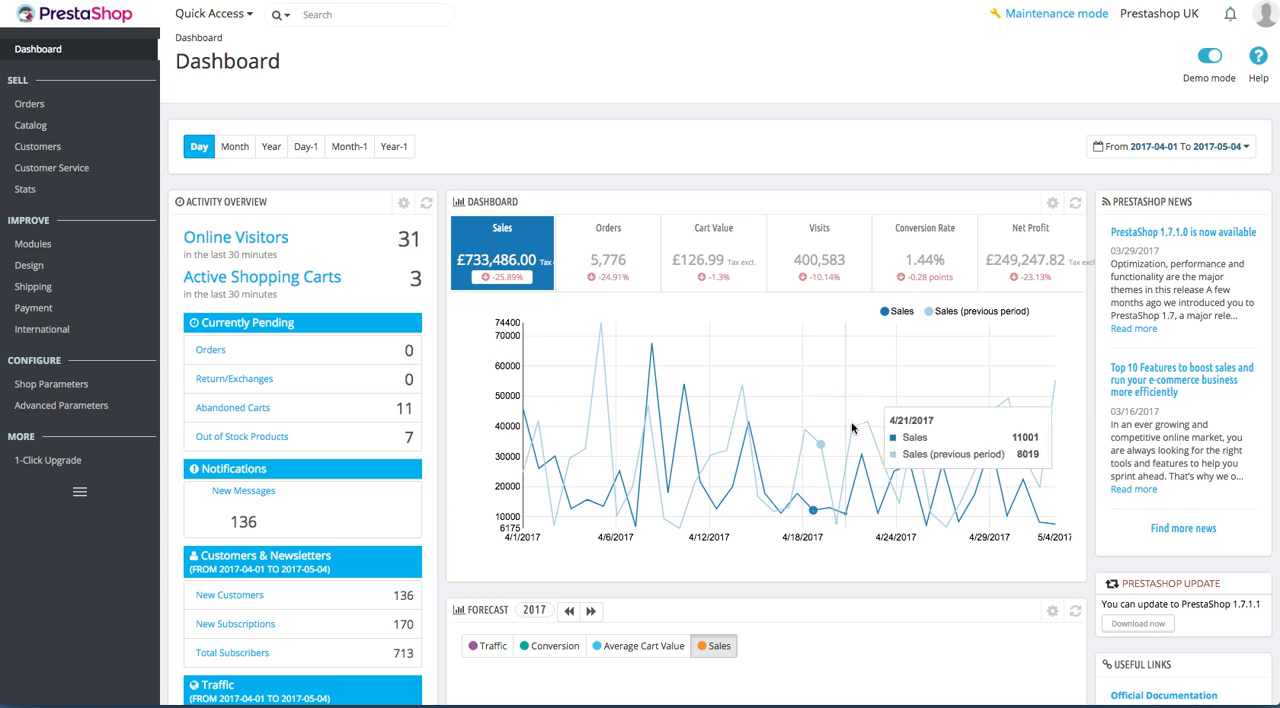
mouse_move(770, 156)
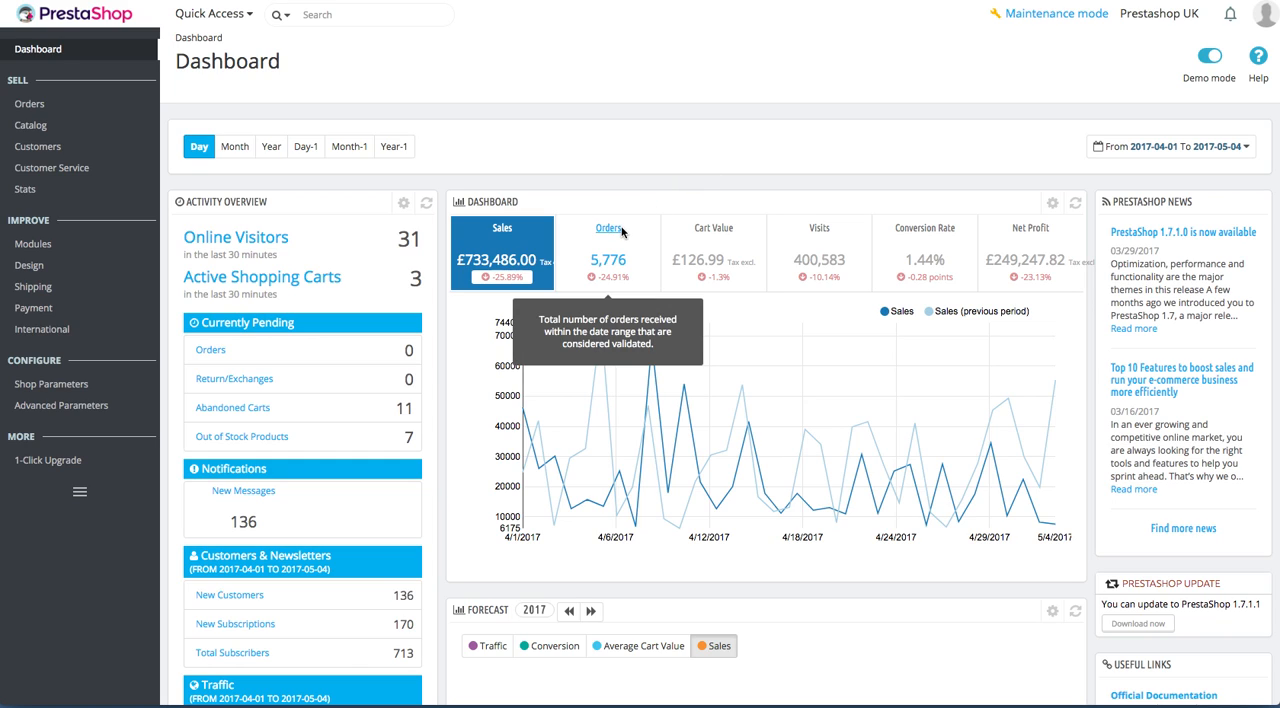
left_click(713, 250)
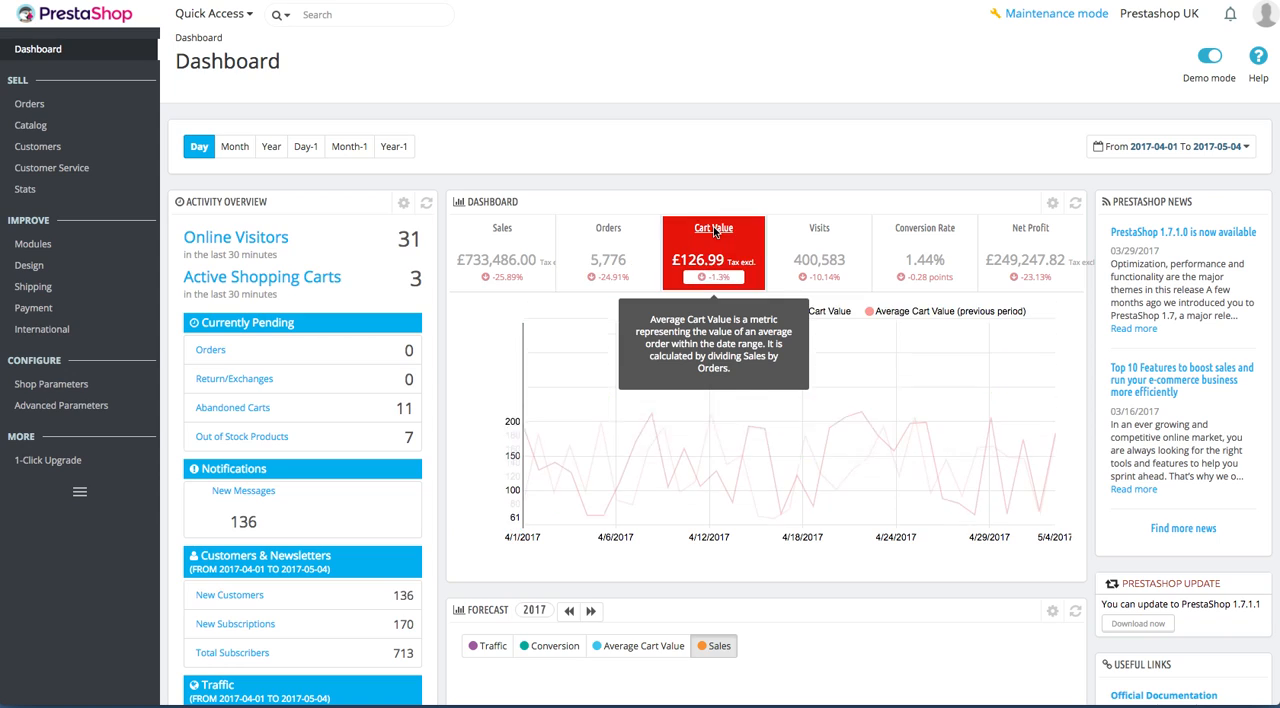
mouse_move(819, 228)
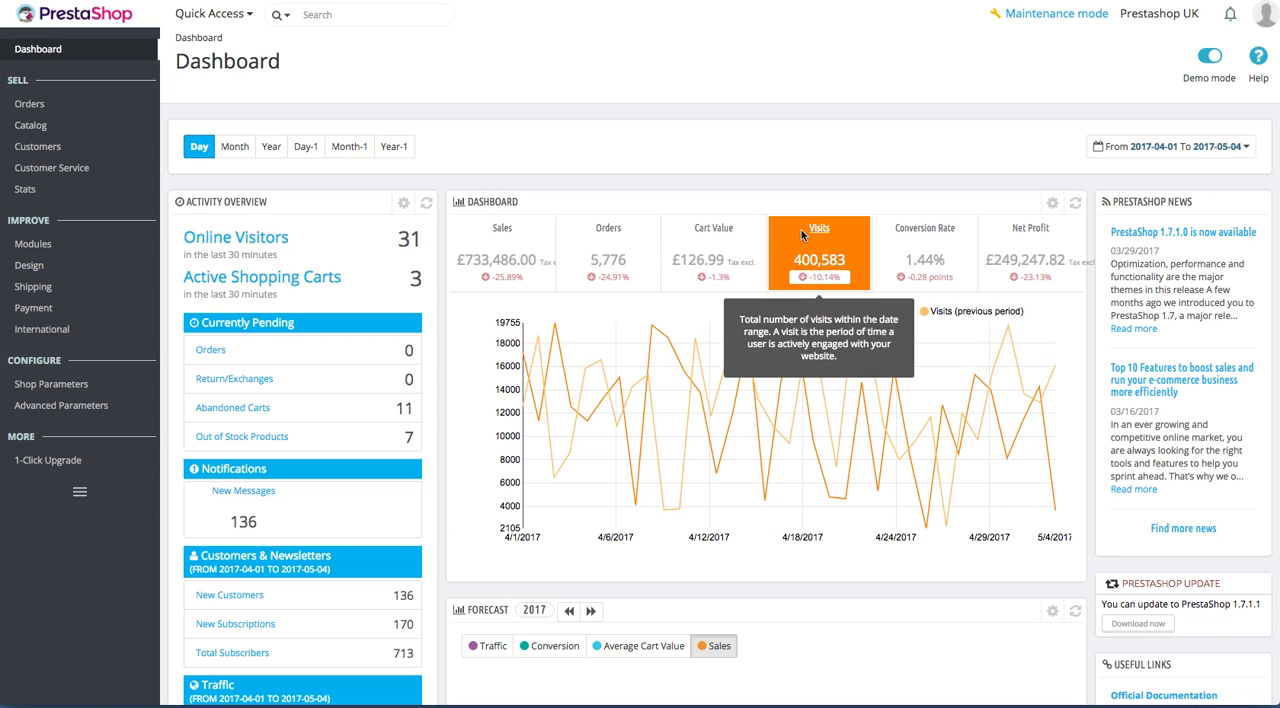
mouse_move(924, 237)
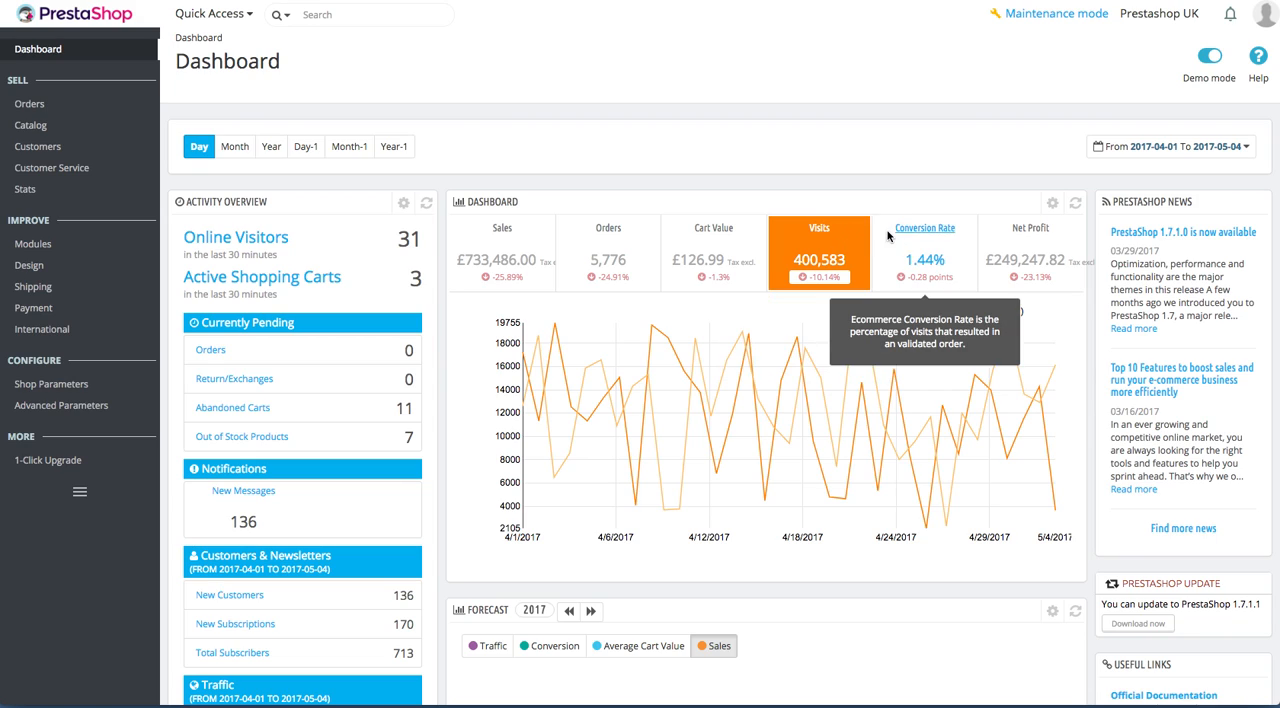
left_click(924, 250)
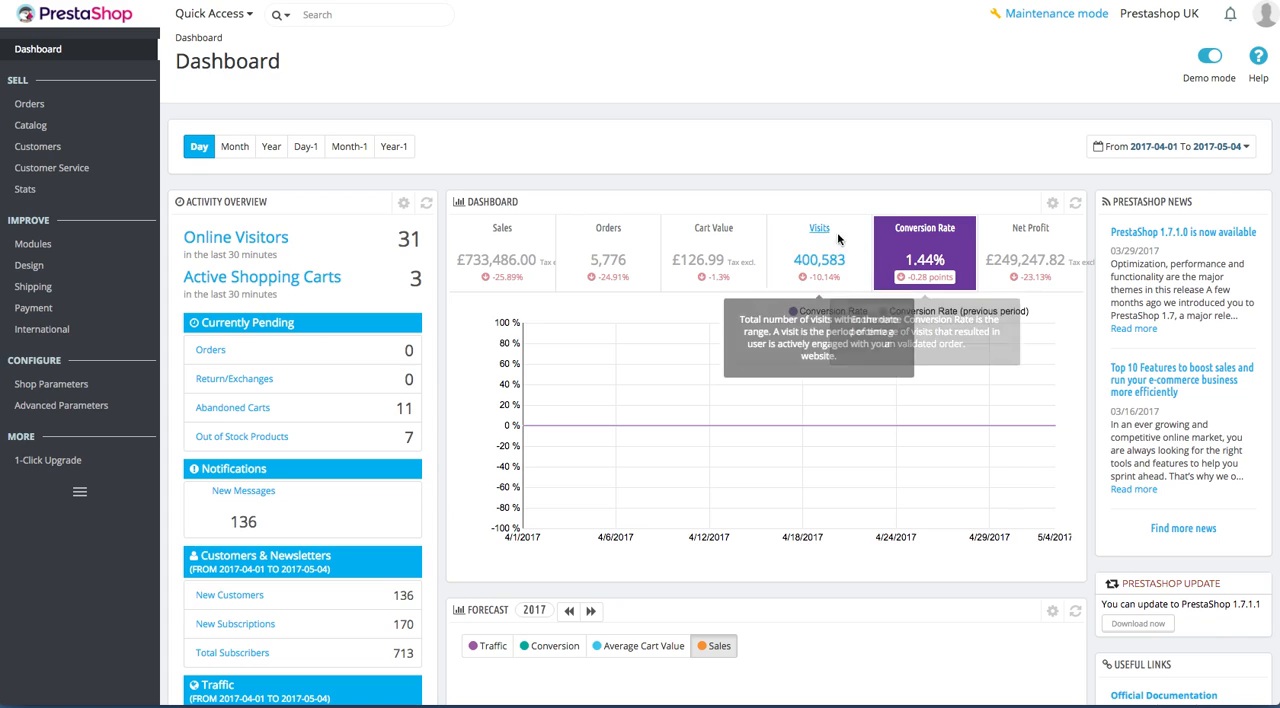
mouse_move(805, 282)
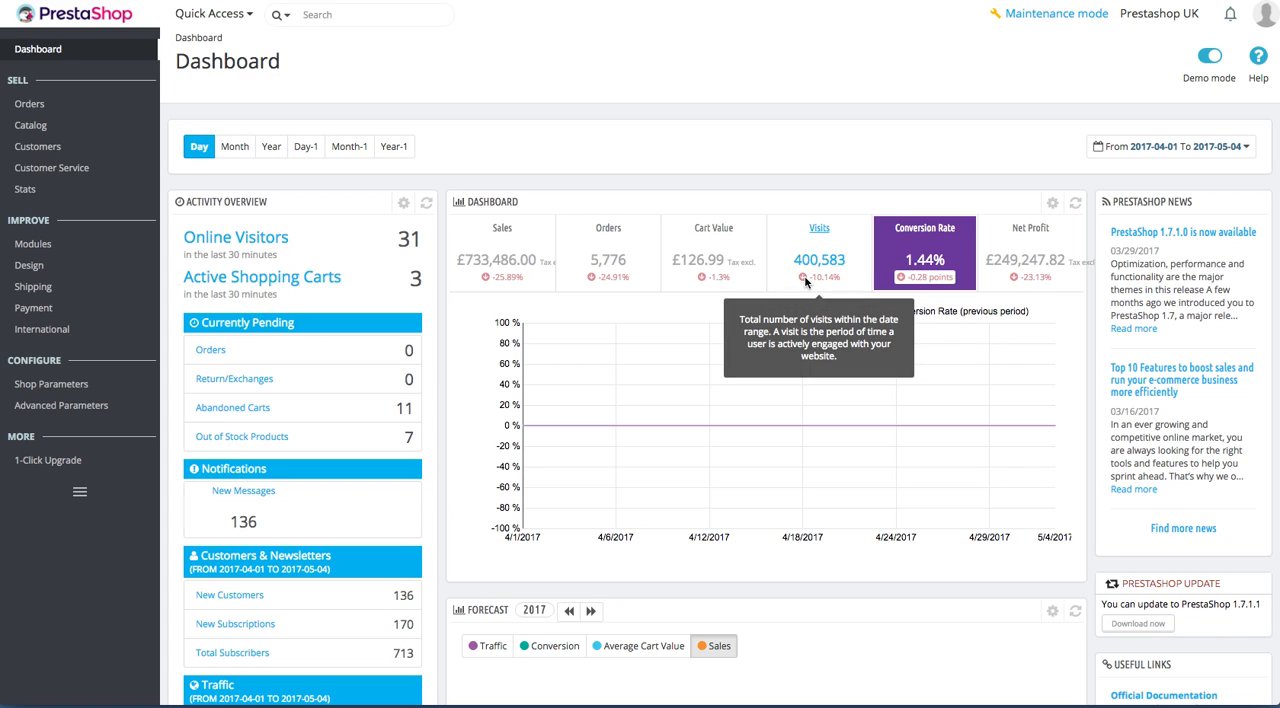
mouse_move(1025, 213)
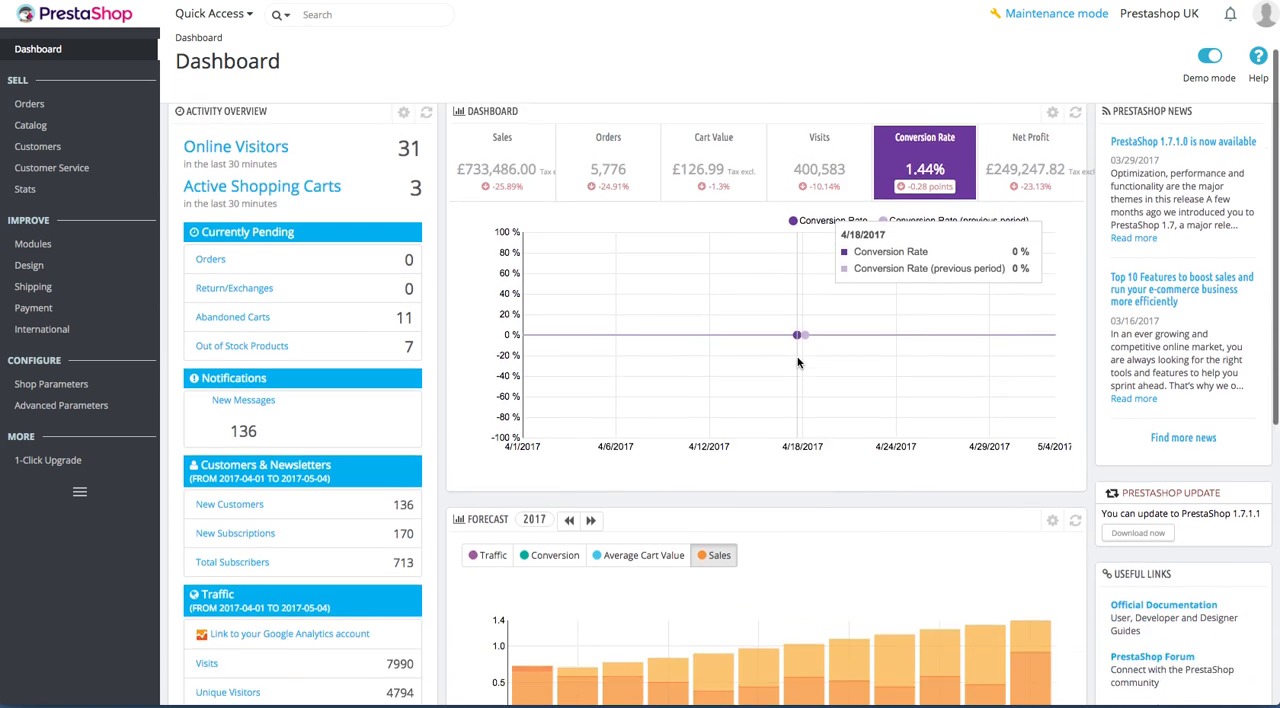
Switch the 2017 forecast chart through Average Cart Value and Conversion, ending on Sales.
scroll("down", 3)
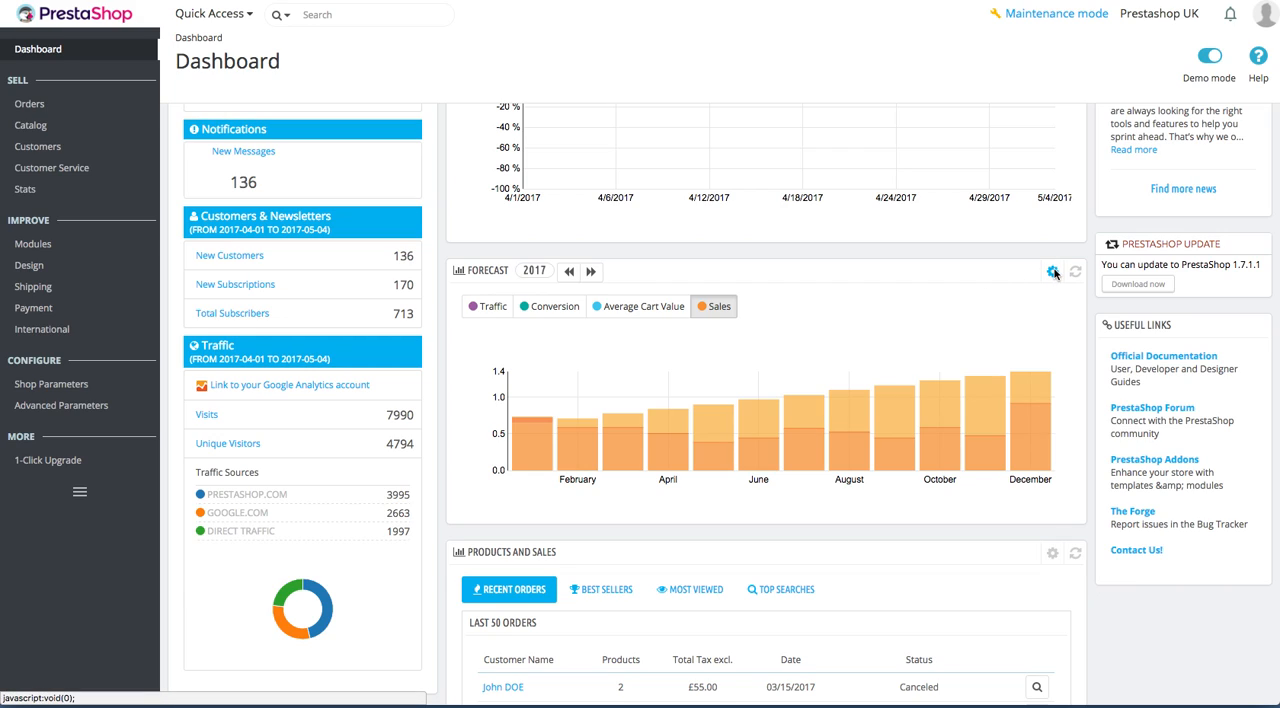
mouse_move(1053, 272)
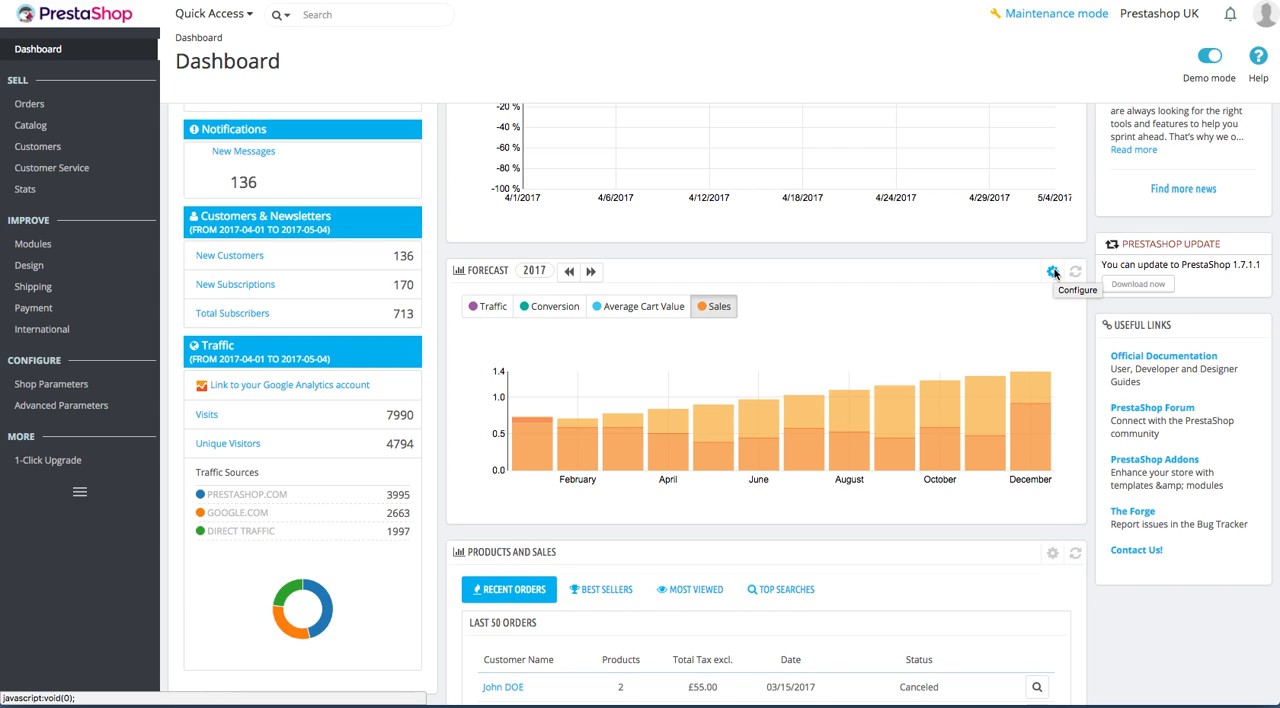
mouse_move(698, 285)
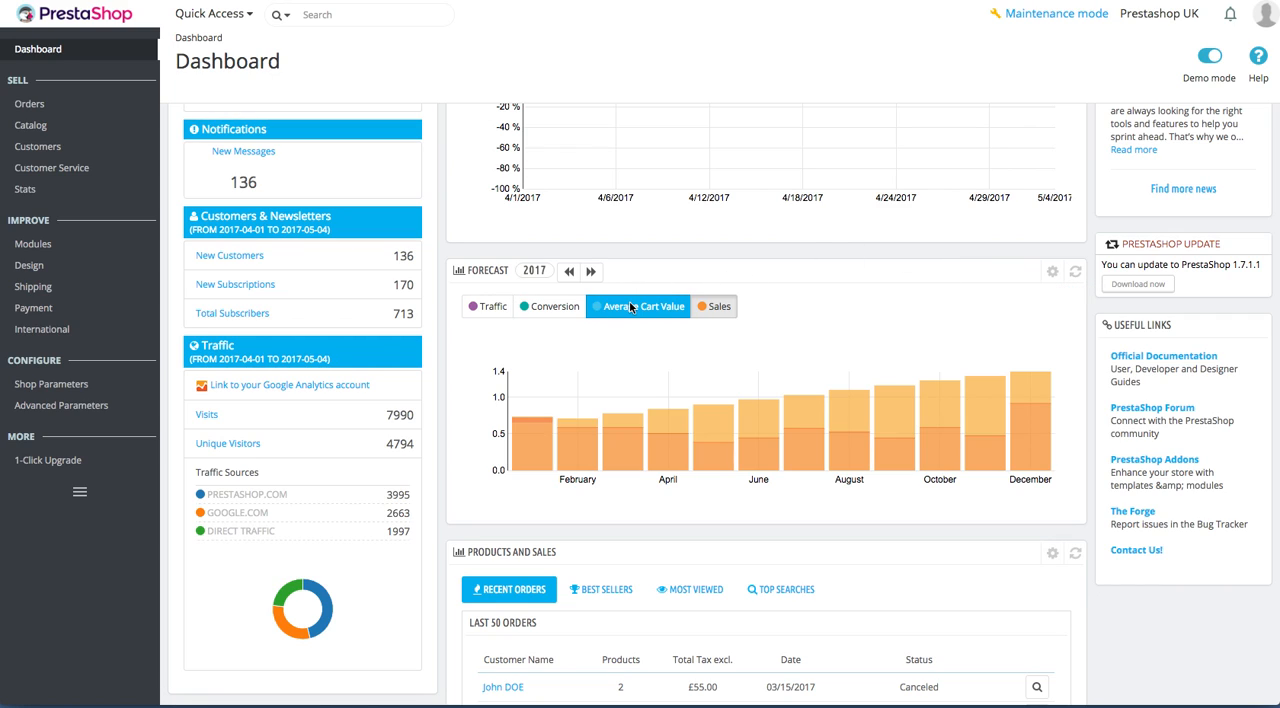
left_click(719, 306)
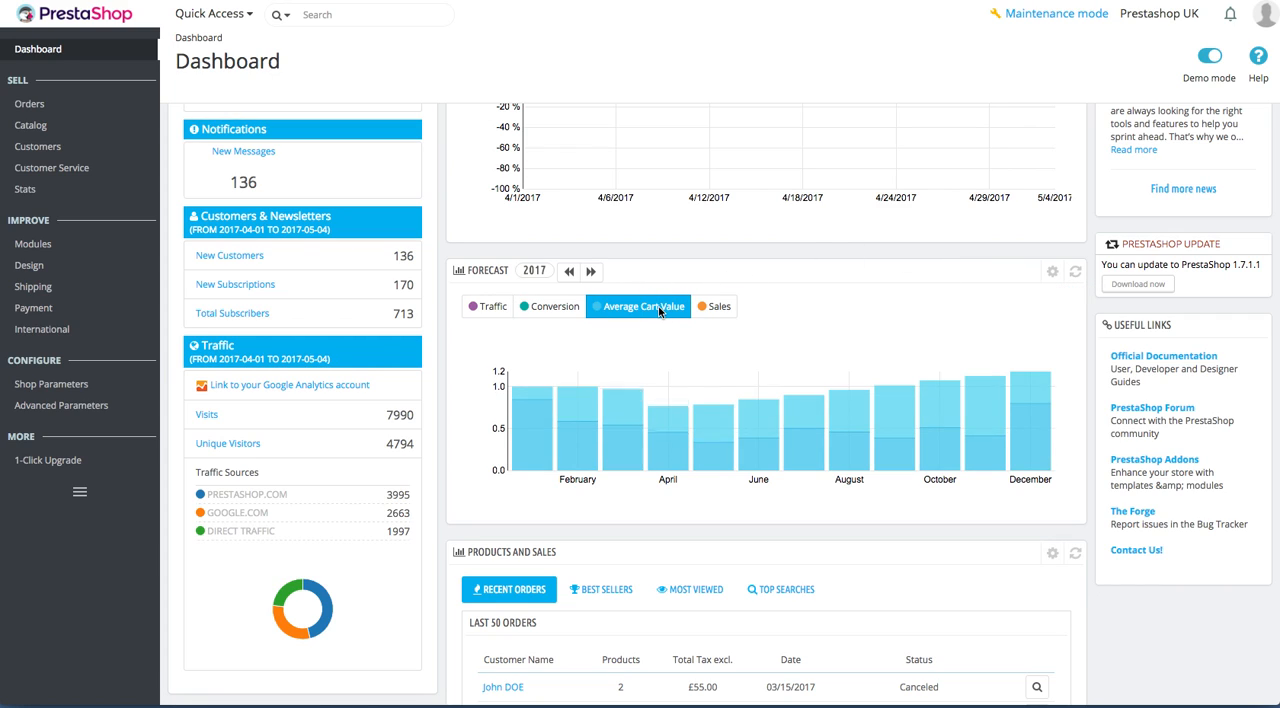
left_click(555, 306)
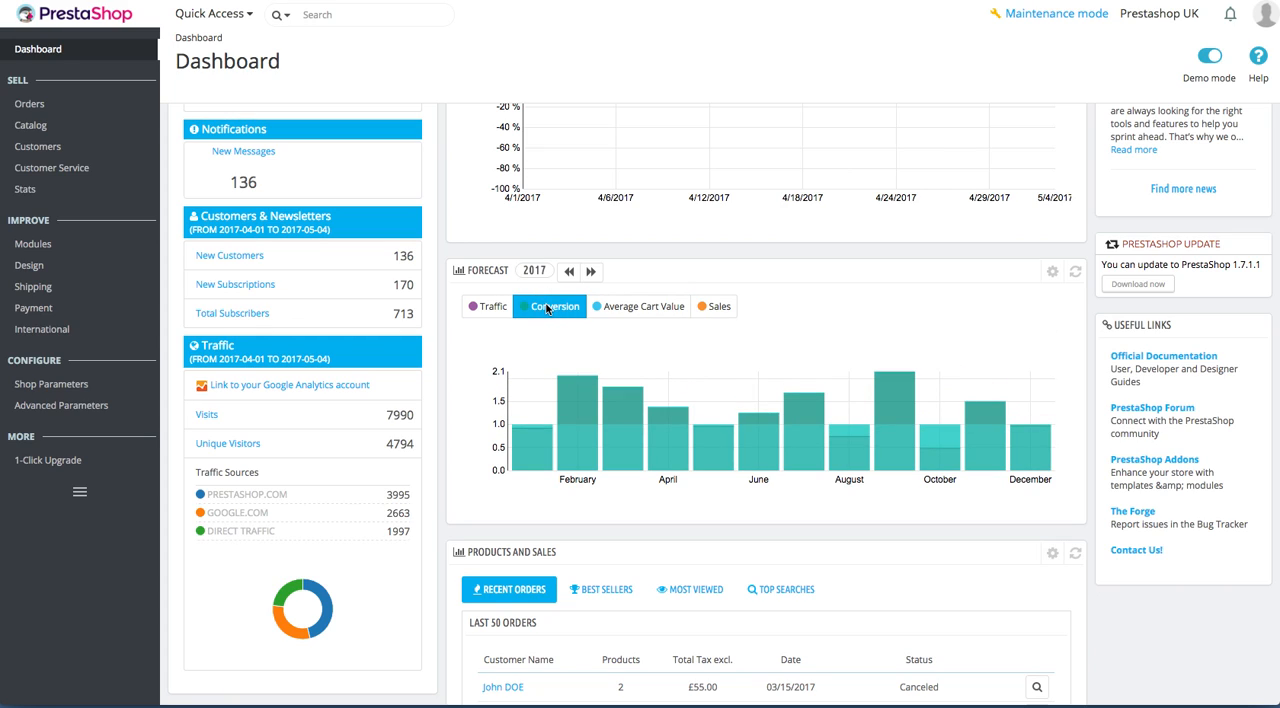
left_click(713, 306)
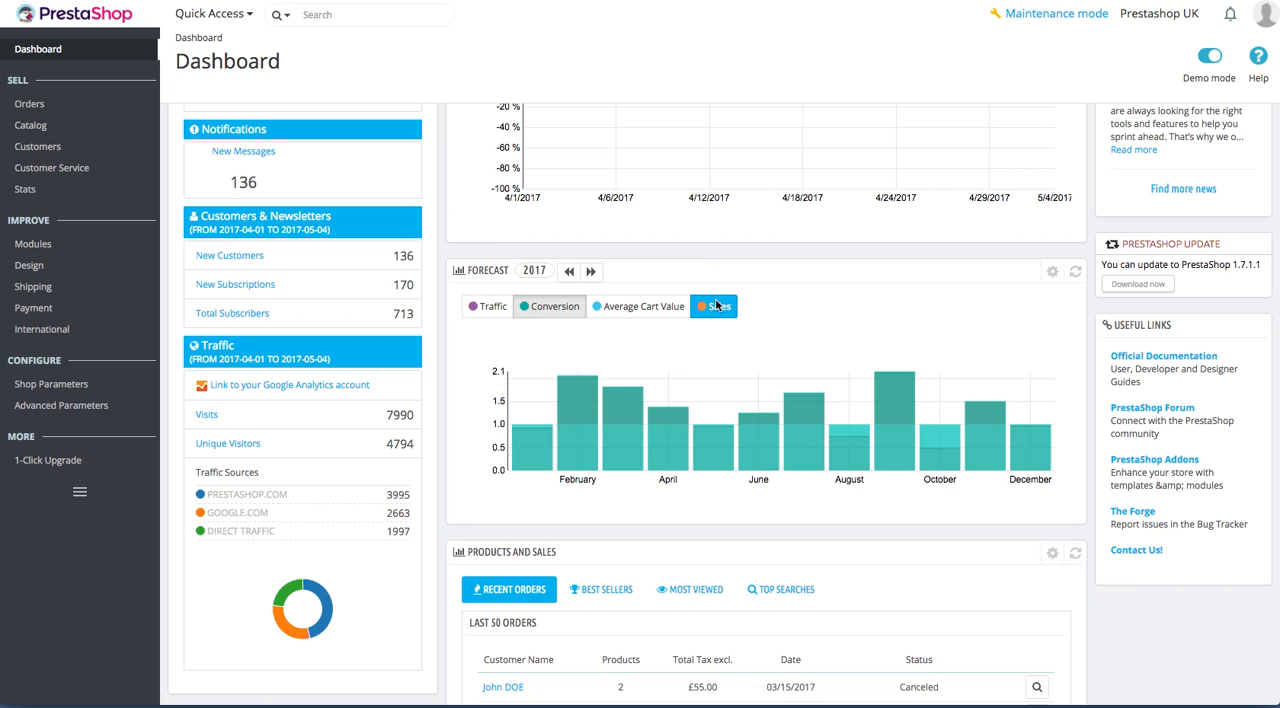
left_click(548, 306)
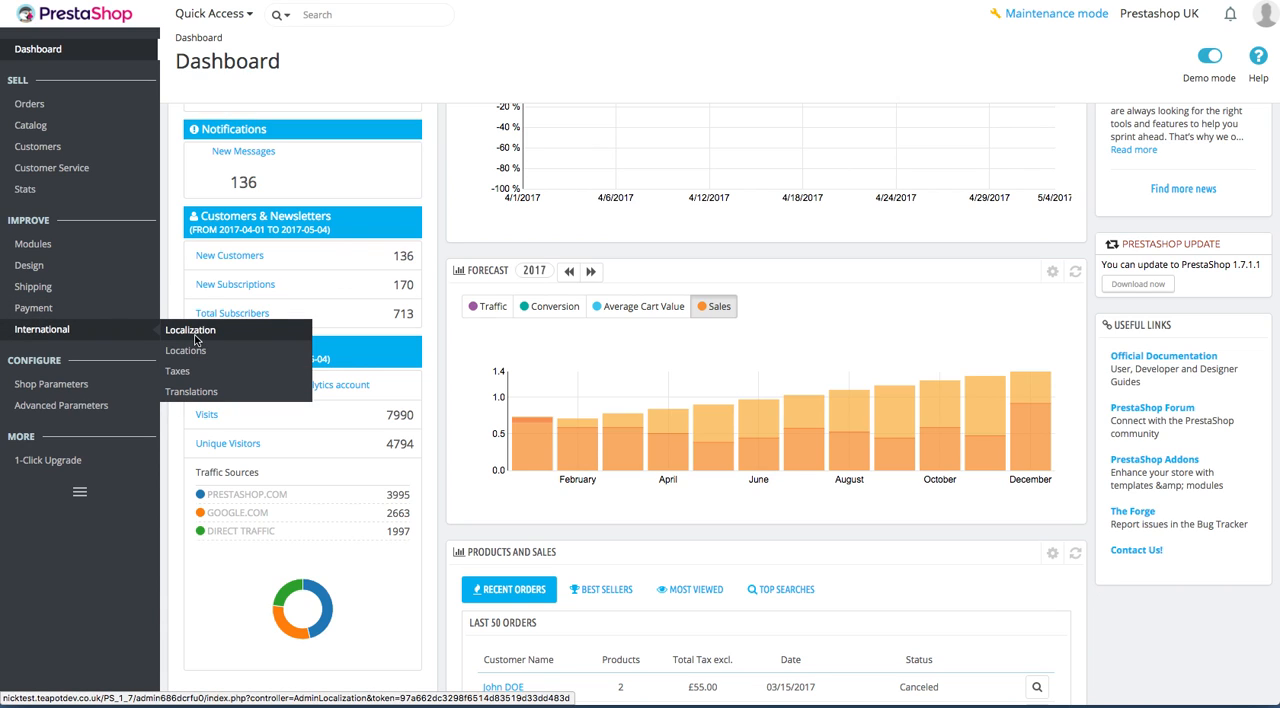
Switch the Products and Sales list to Best Sellers, then Top Searches.
scroll("down", 3)
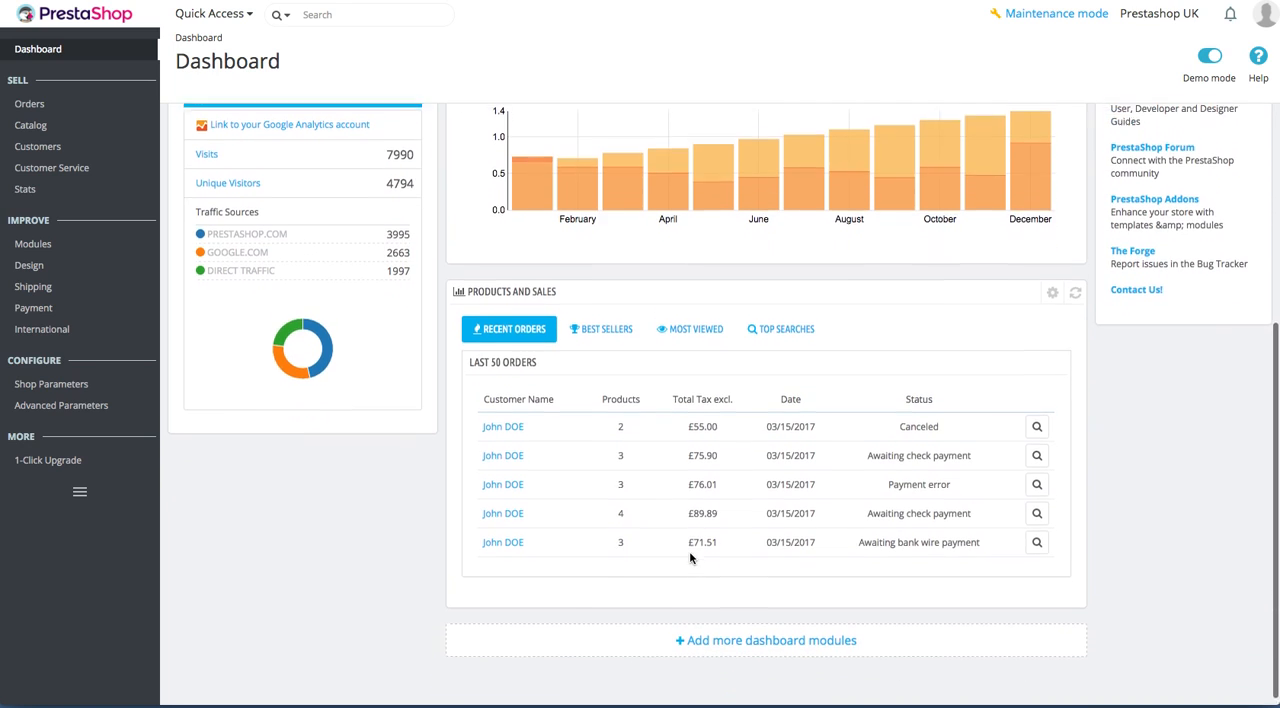
scroll("down", 3)
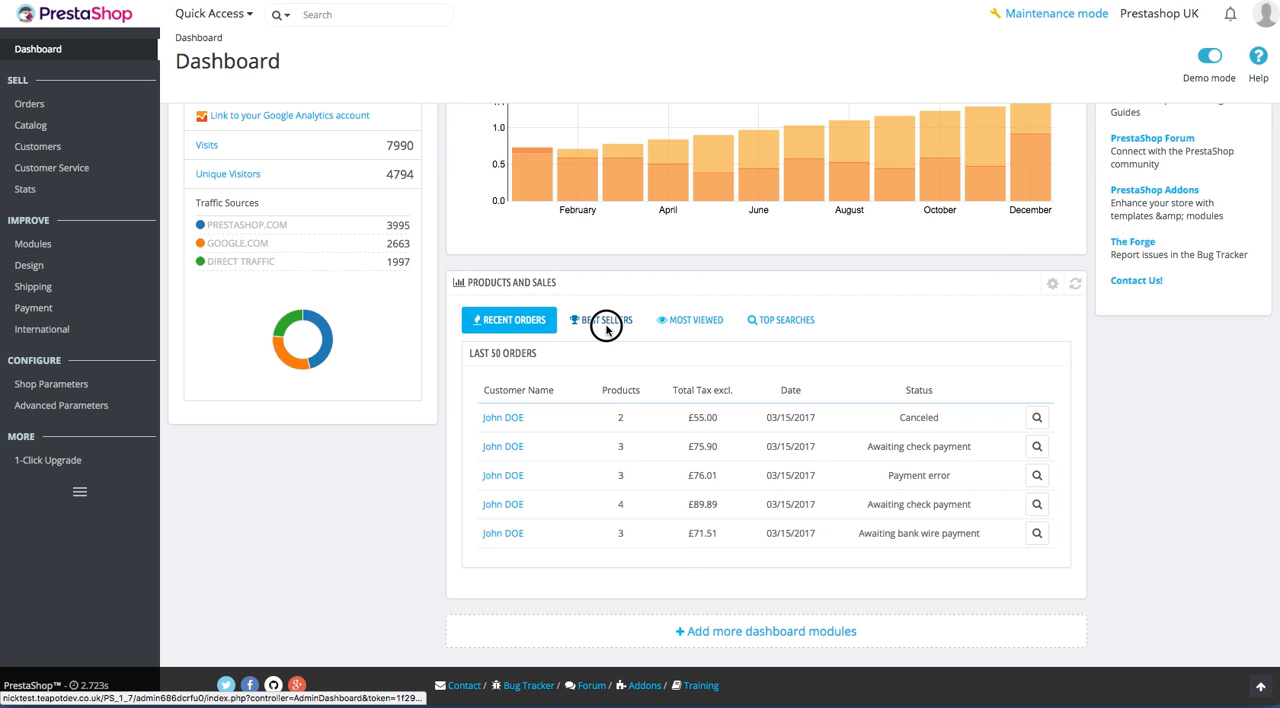
left_click(600, 320)
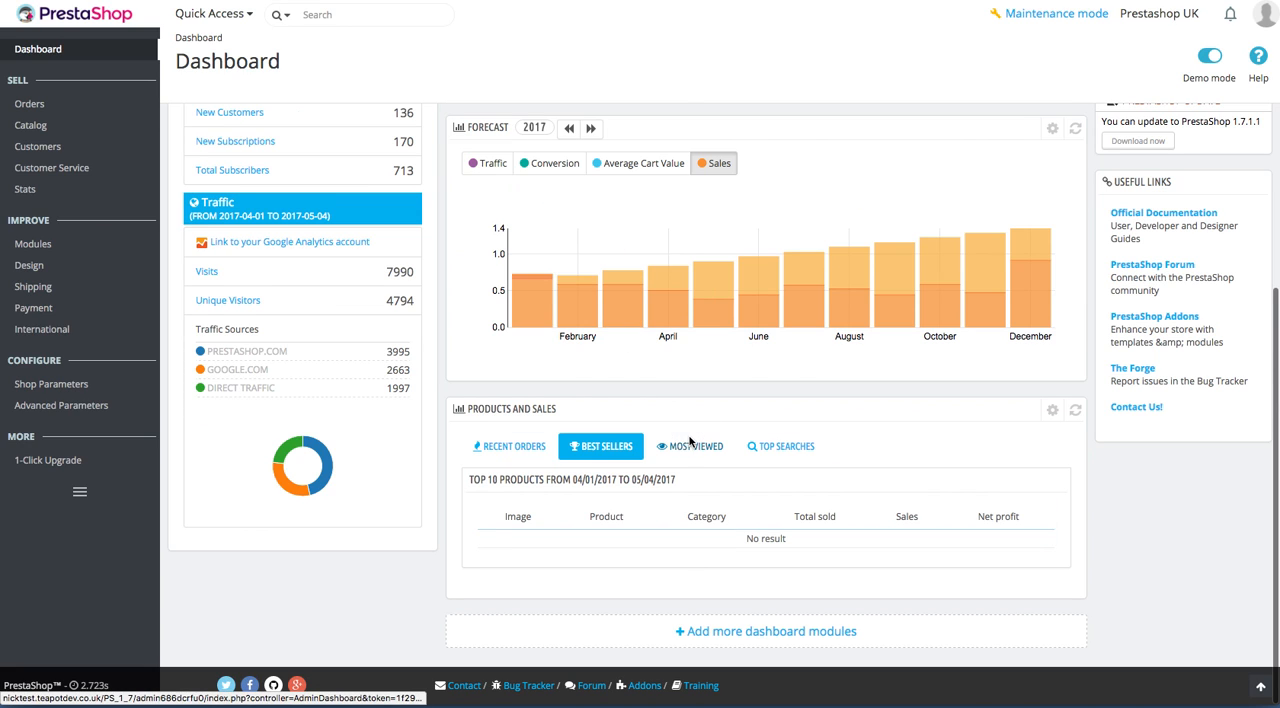
left_click(781, 446)
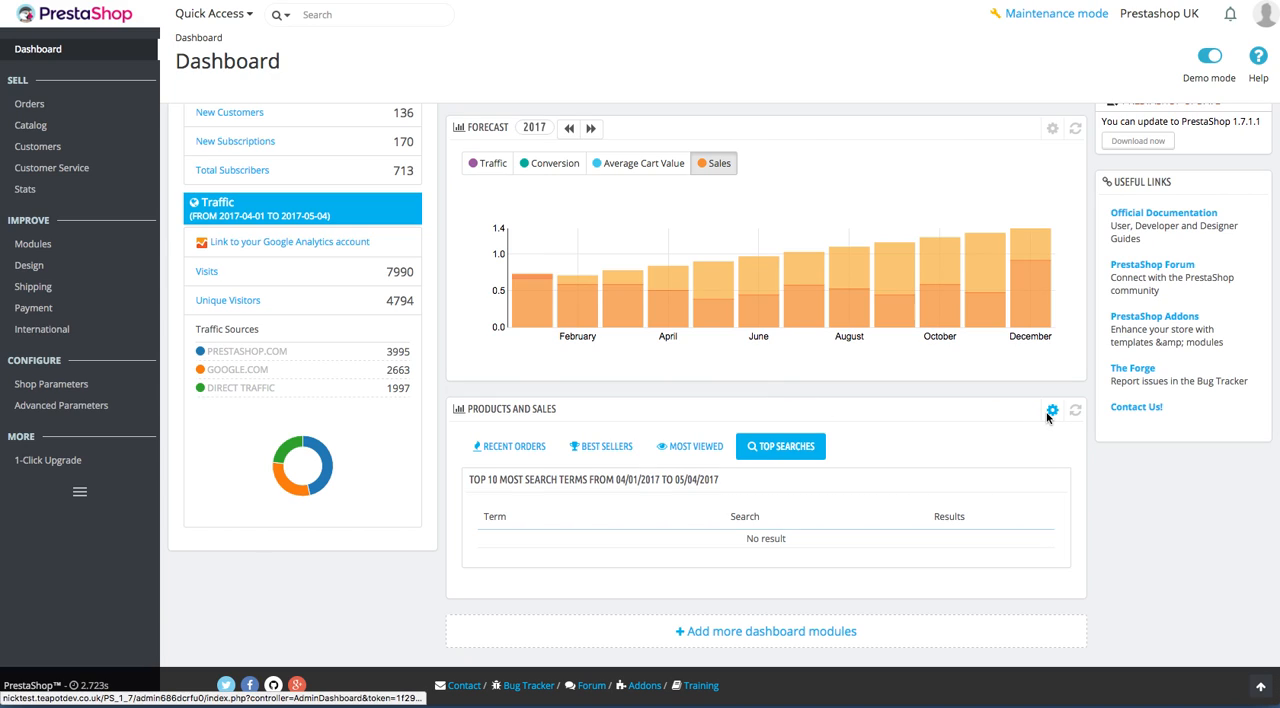
mouse_move(1051, 411)
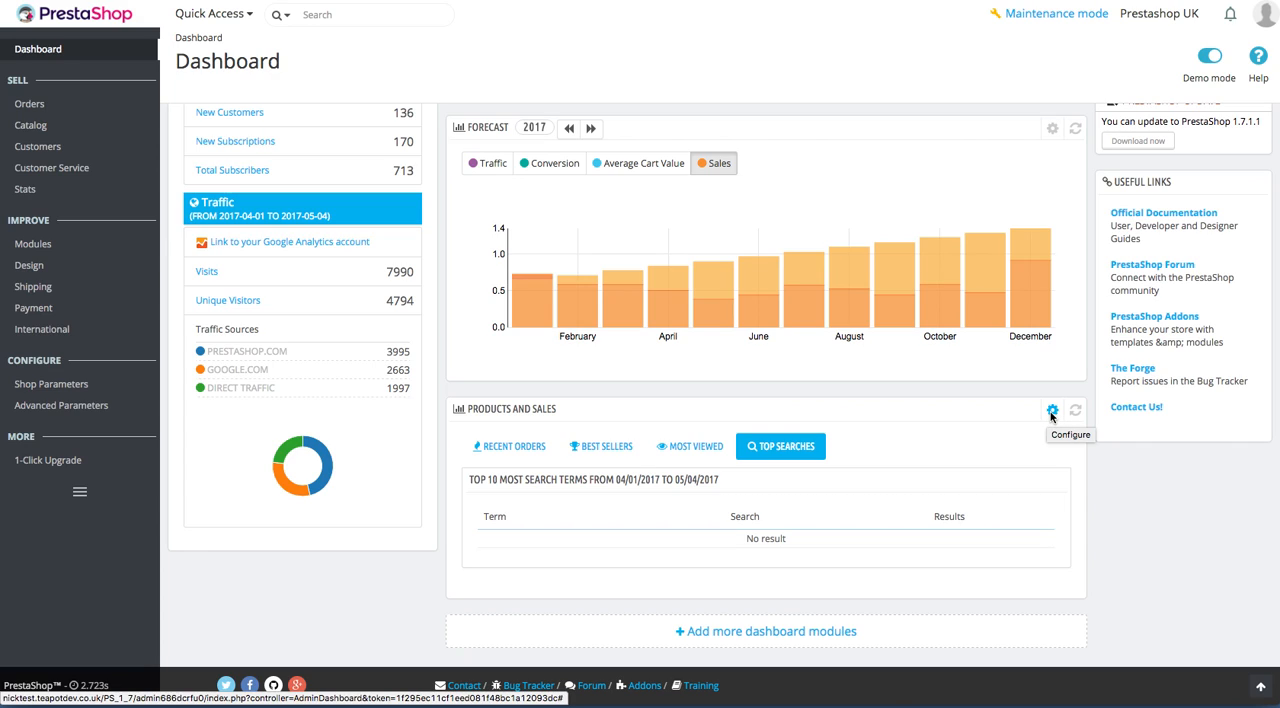
mouse_move(932, 427)
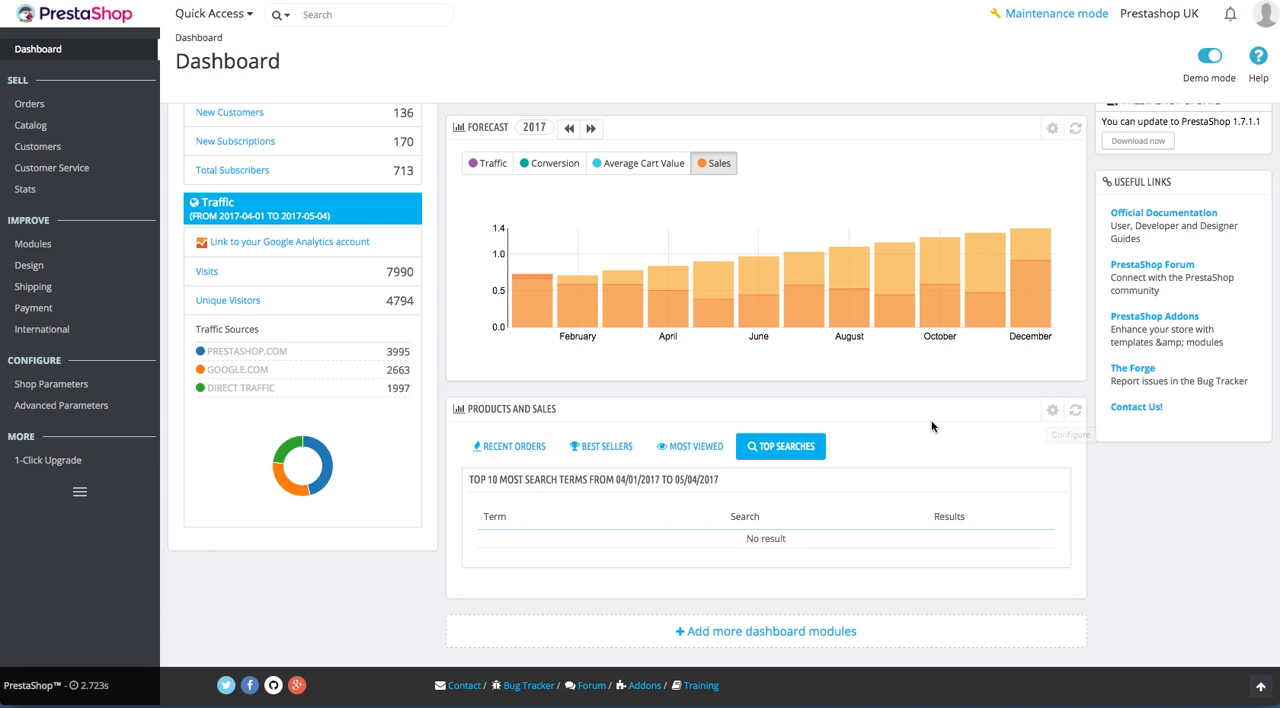
mouse_move(1207, 290)
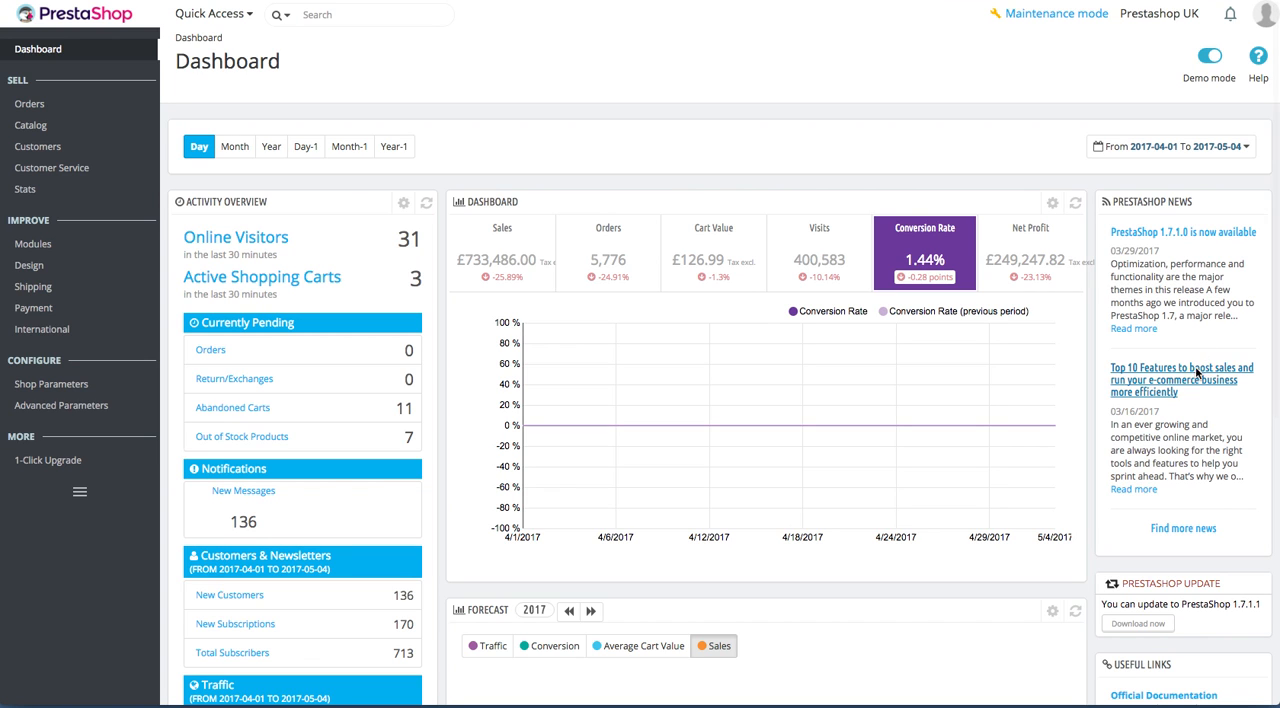
scroll("down", 3)
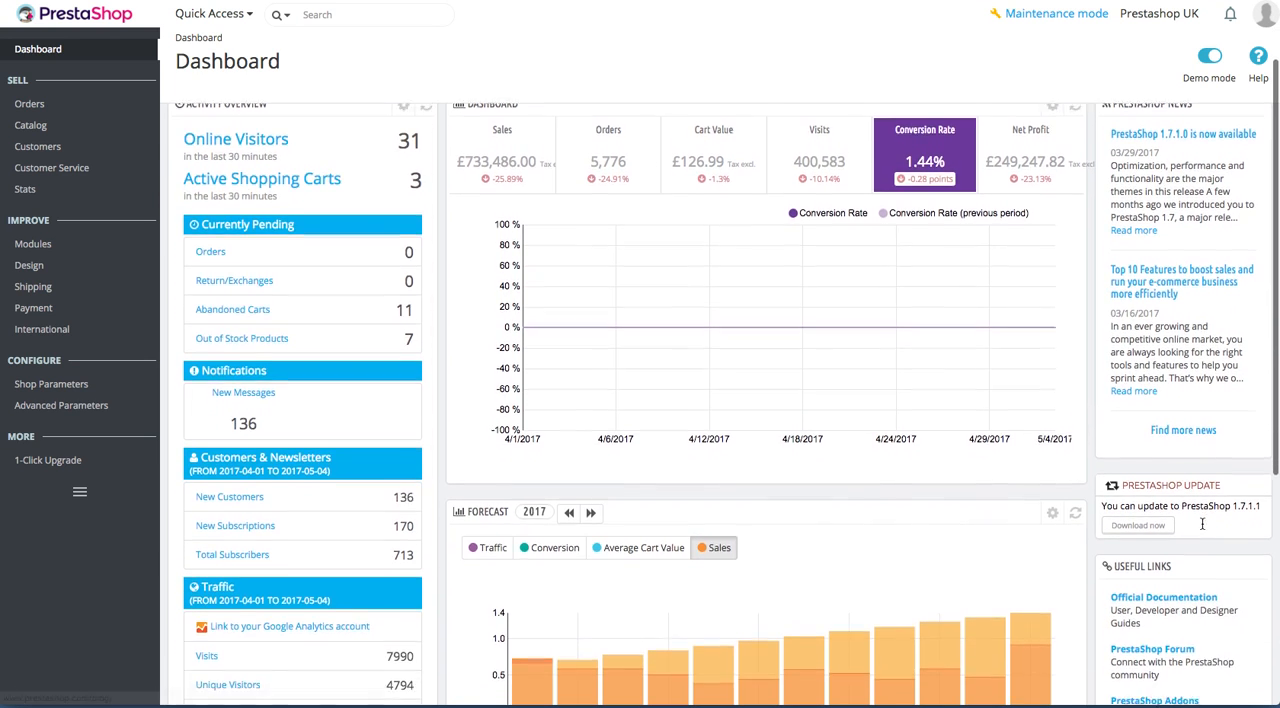
scroll("down", 3)
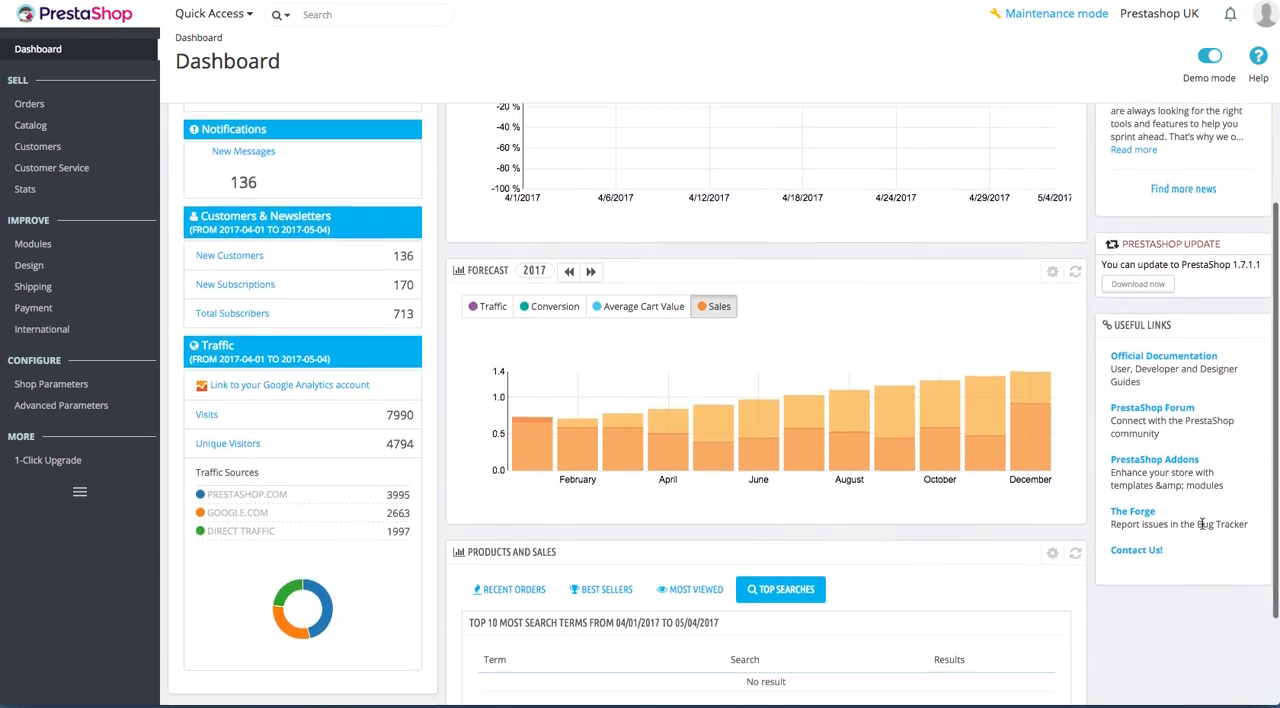
scroll("down", 3)
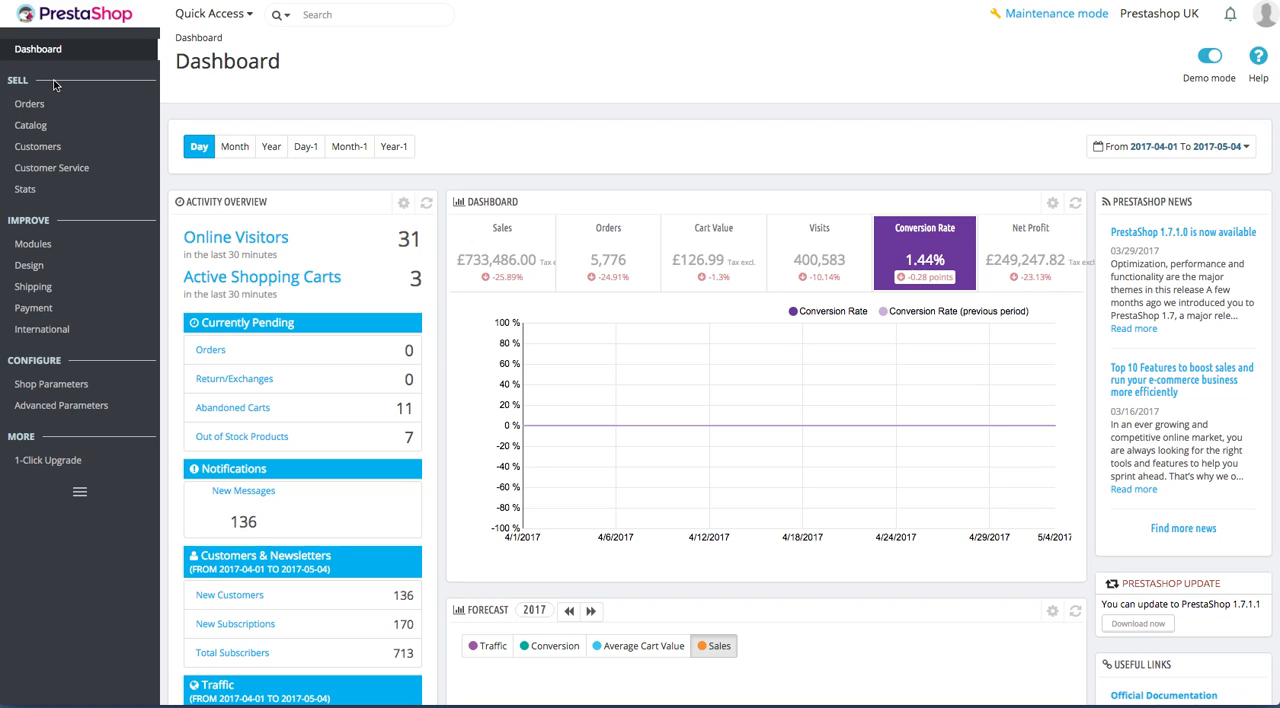
mouse_move(108, 85)
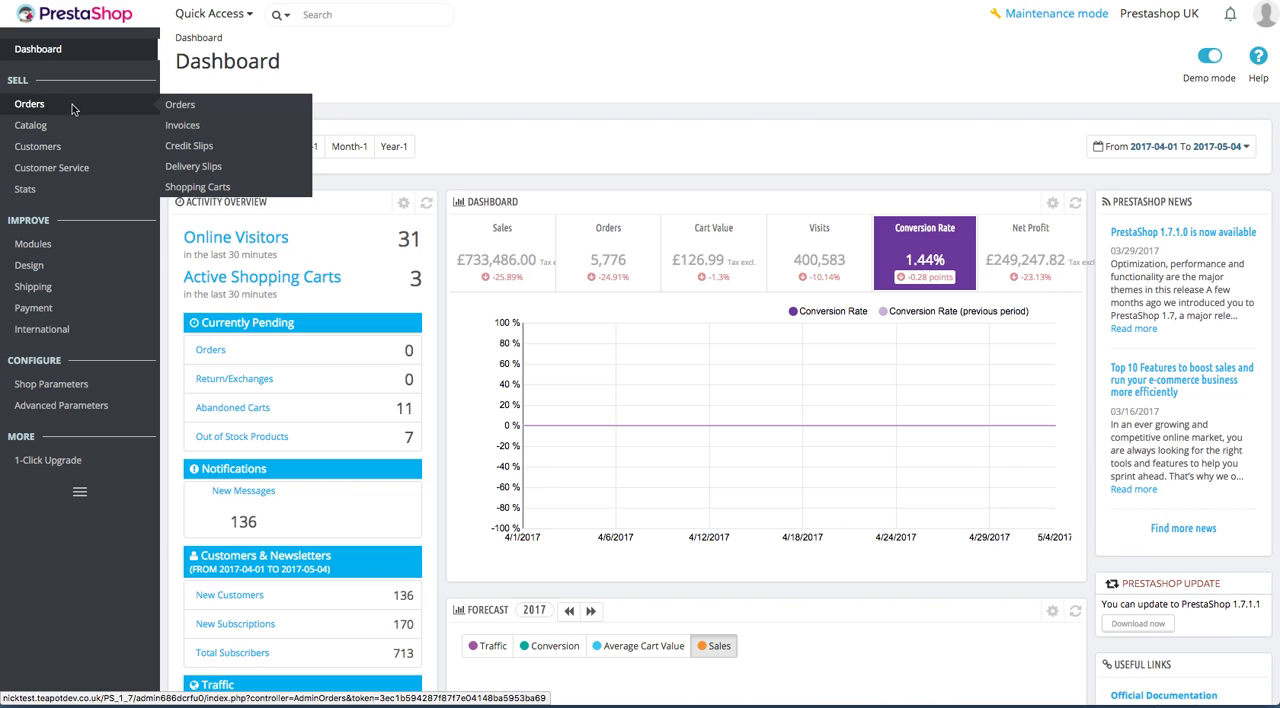
mouse_move(30, 125)
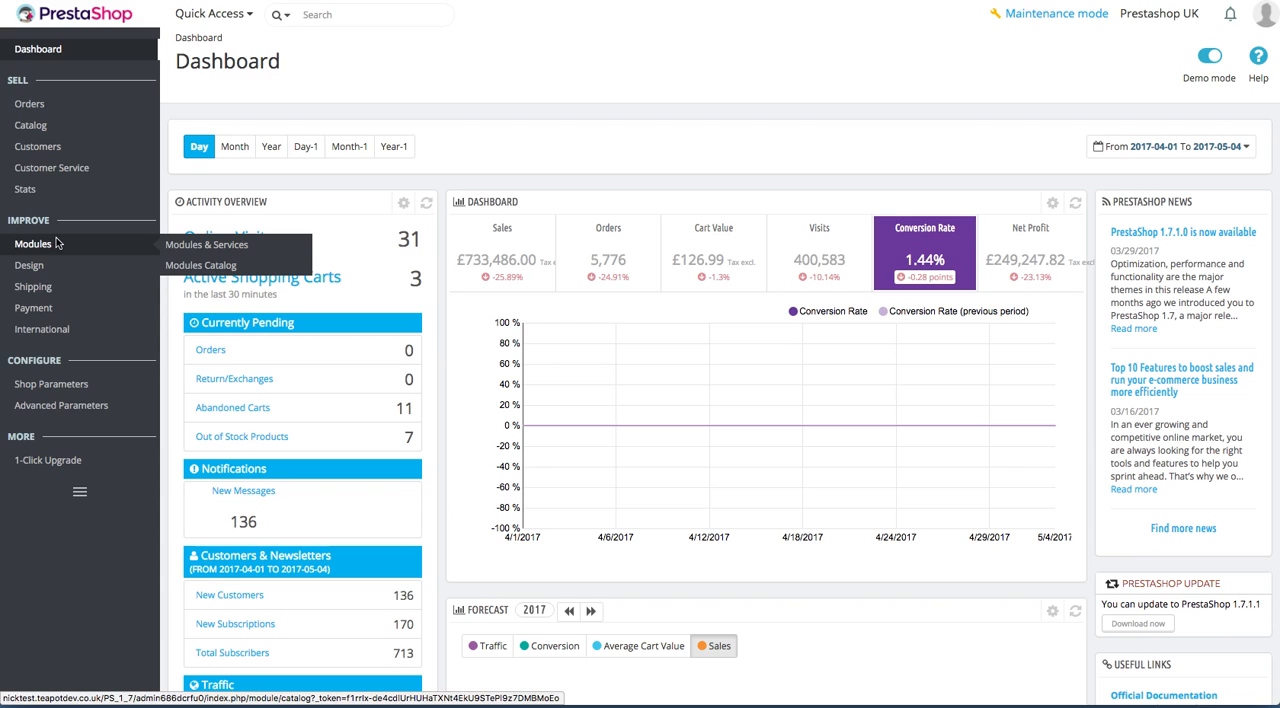
mouse_move(29, 265)
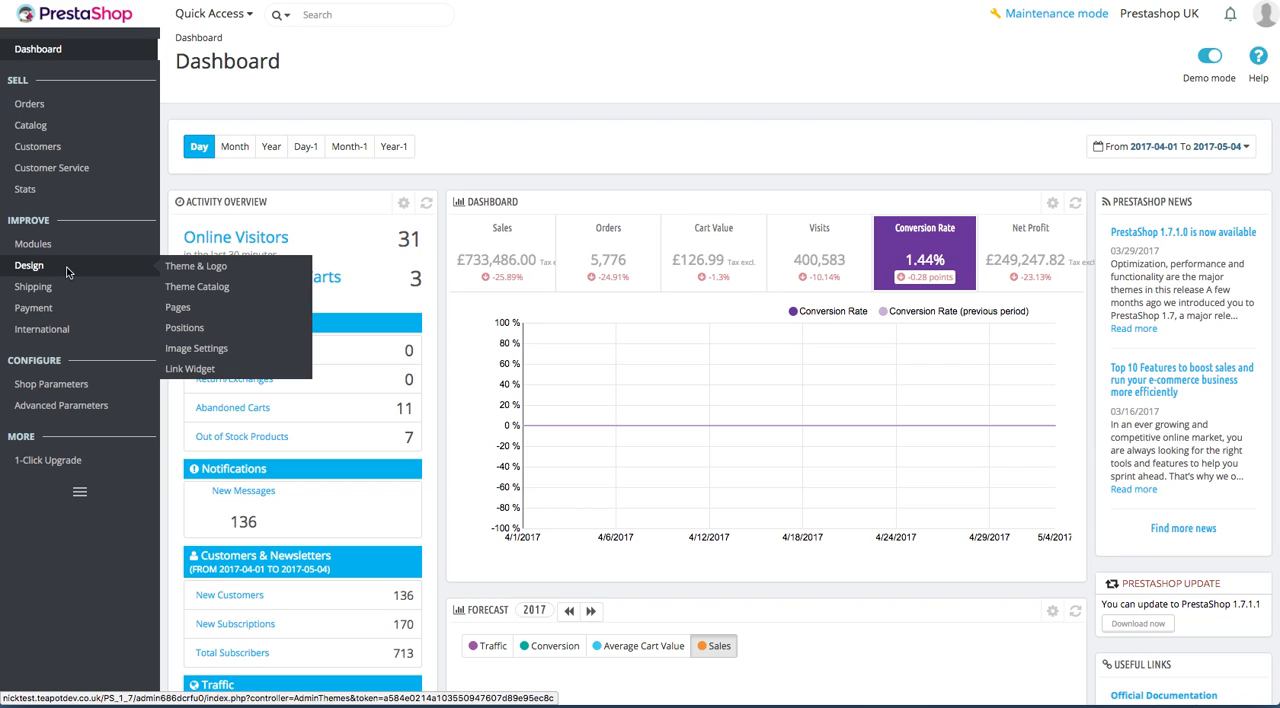
mouse_move(33, 287)
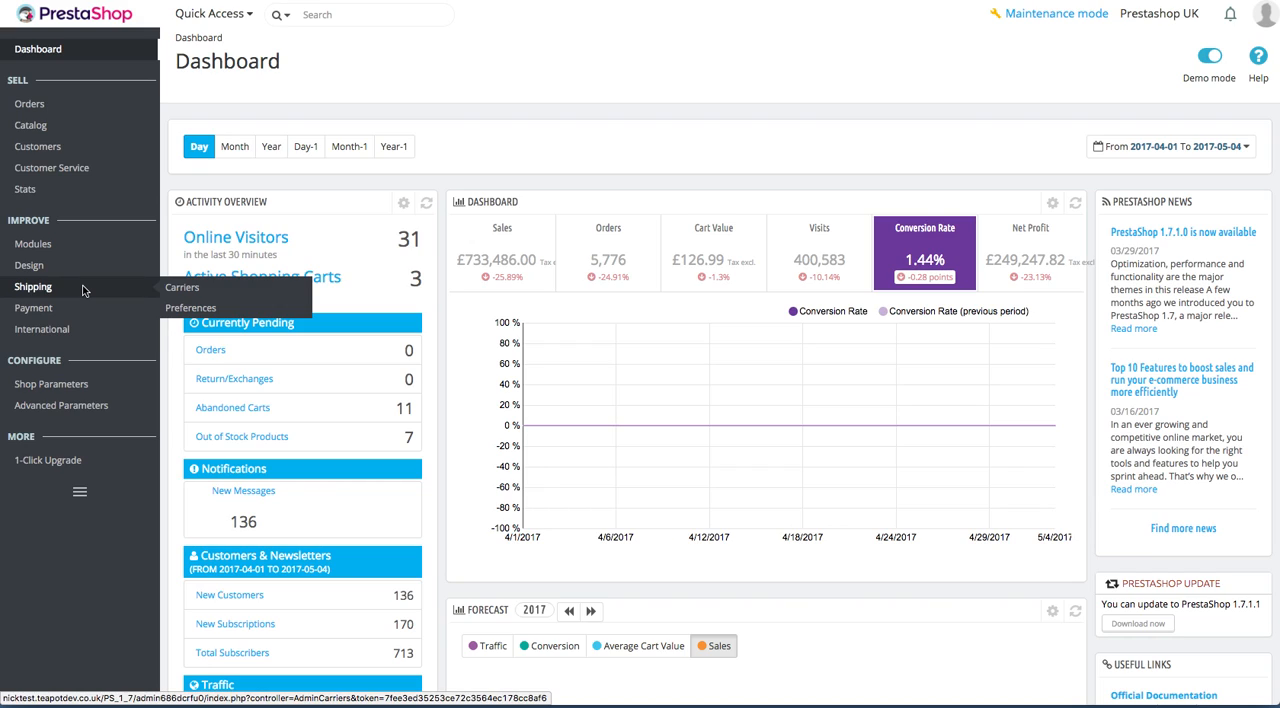
mouse_move(33, 307)
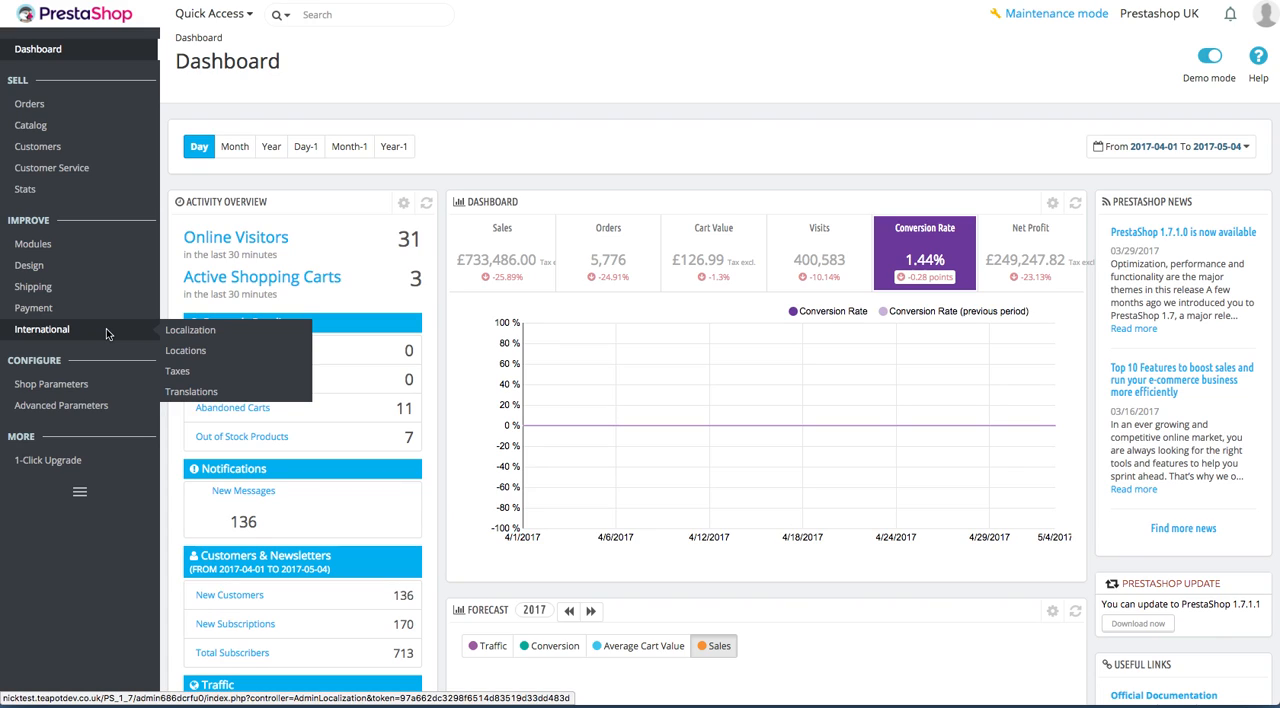
mouse_move(110, 371)
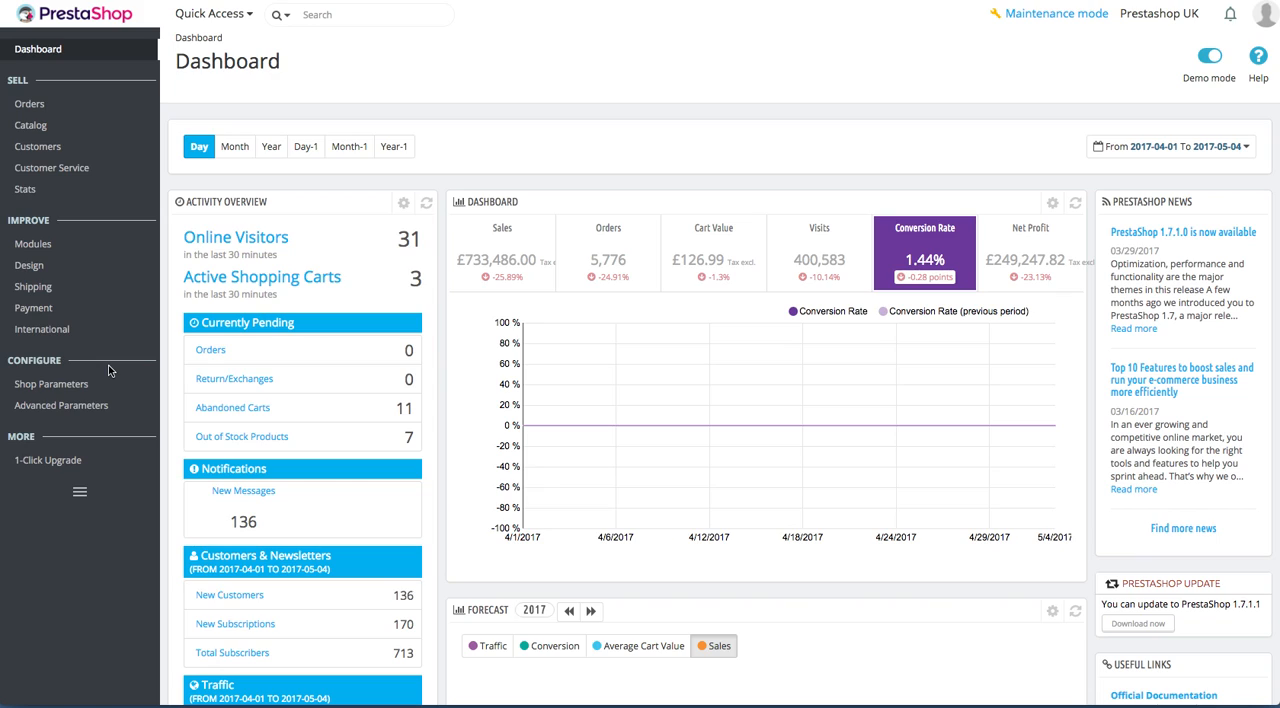
Show the help side panel with the Discovering the Administration Area contents.
left_click(61, 405)
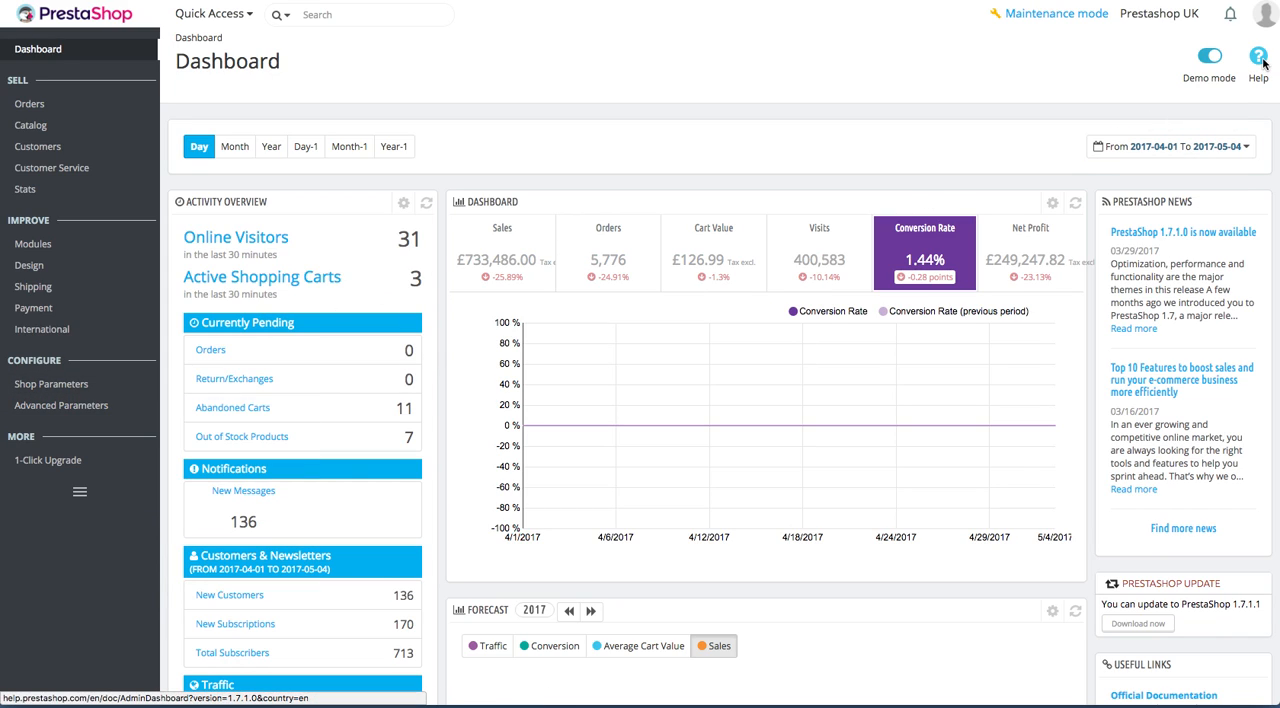
left_click(1258, 55)
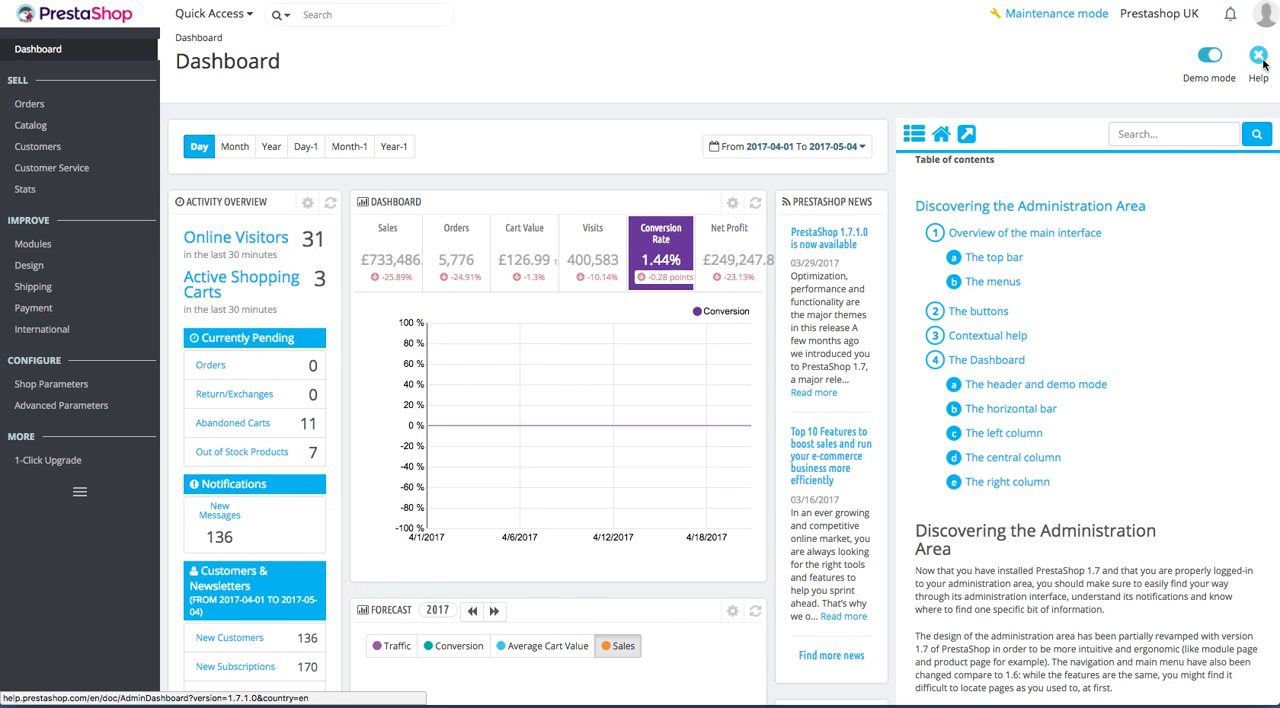